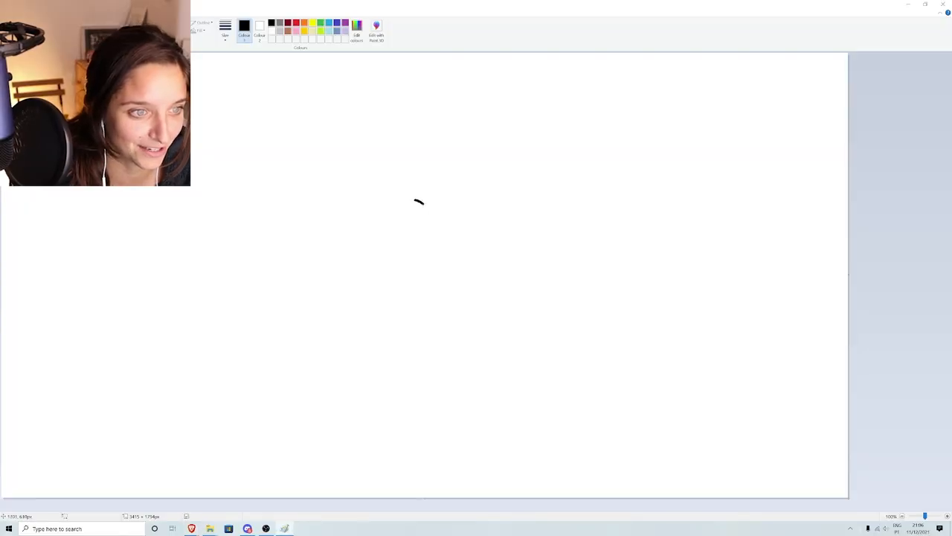
# Step: Draw a first short black brush stroke on the blank Paint canvas
pyautogui.moveTo(417, 201); pyautogui.dragTo(438, 223)
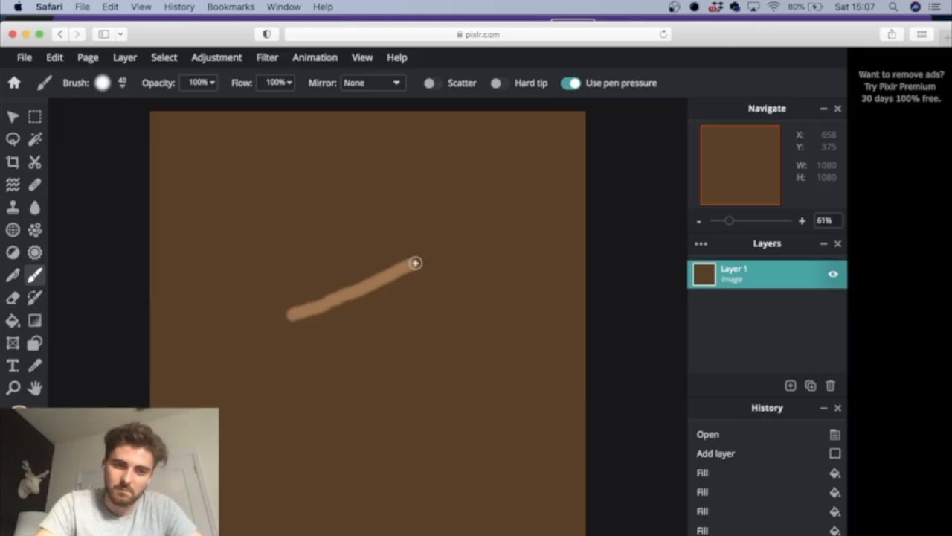
# Step: Paint a light brown line on the brown canvas and extend the black fish body outline
pyautogui.moveTo(415, 262); pyautogui.dragTo(283, 317)
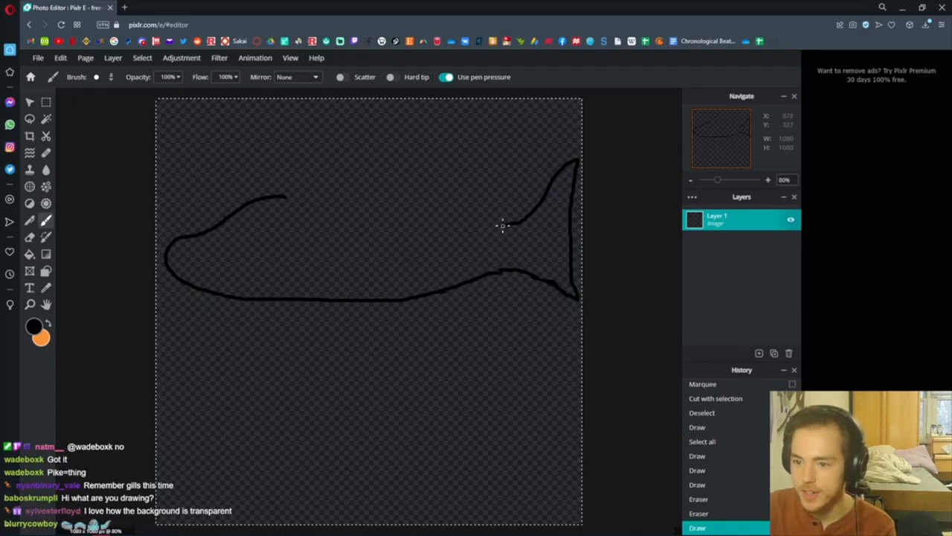
pyautogui.moveTo(506, 227); pyautogui.dragTo(282, 200)
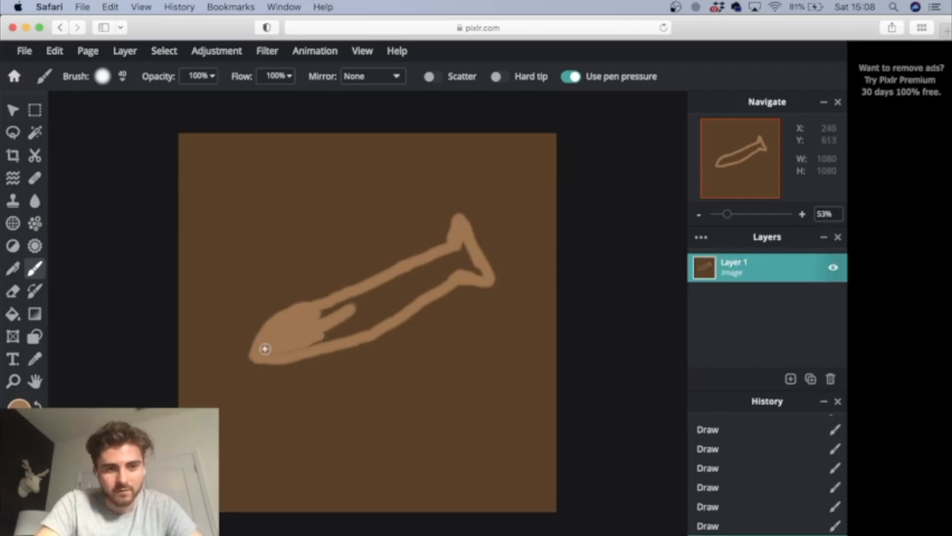
# Step: Fill the inside of the fish outline with light brown, from belly to tail
pyautogui.moveTo(264, 348); pyautogui.dragTo(365, 301)
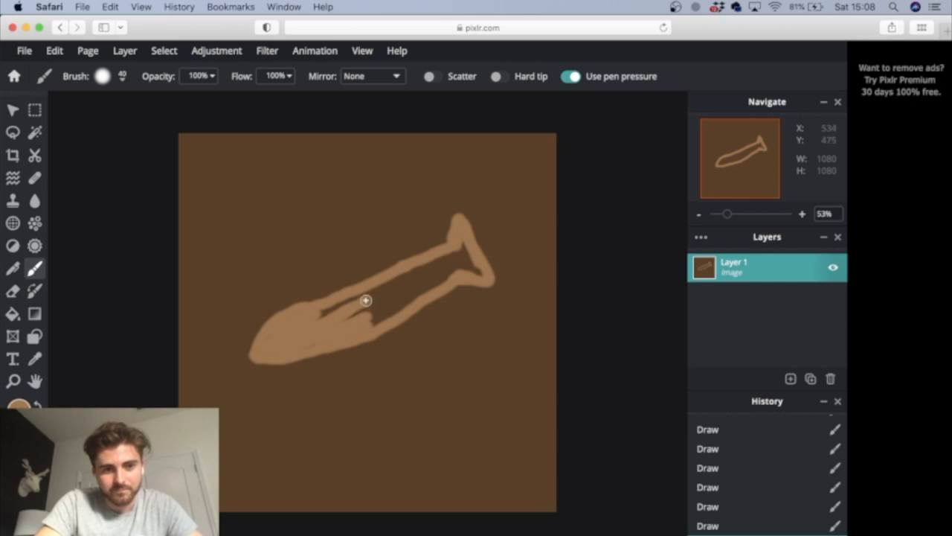
pyautogui.moveTo(366, 300); pyautogui.dragTo(357, 330)
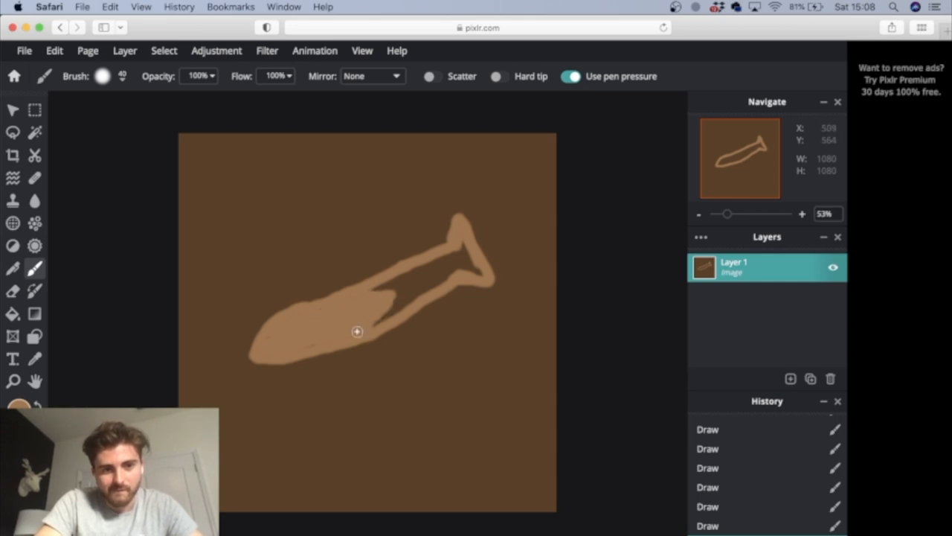
pyautogui.moveTo(357, 332); pyautogui.dragTo(402, 297)
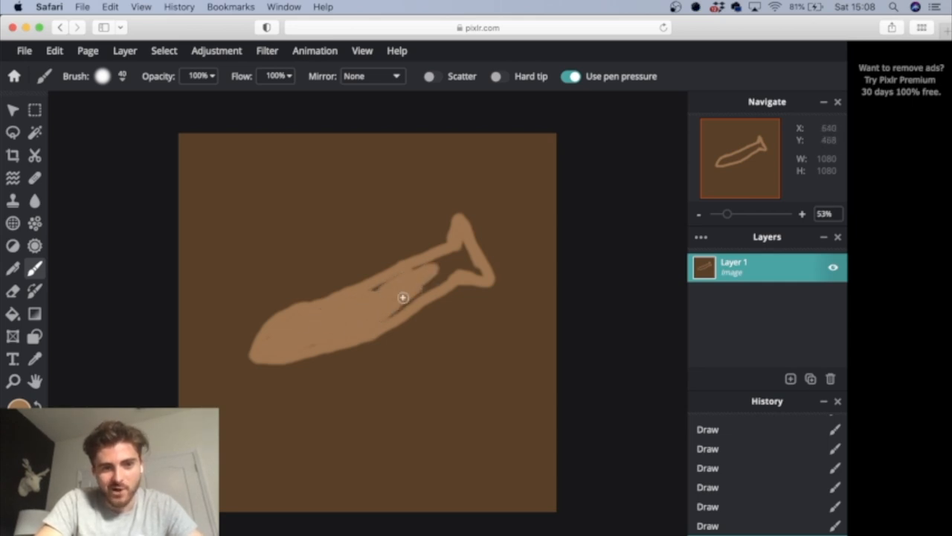
pyautogui.moveTo(403, 298); pyautogui.dragTo(387, 279)
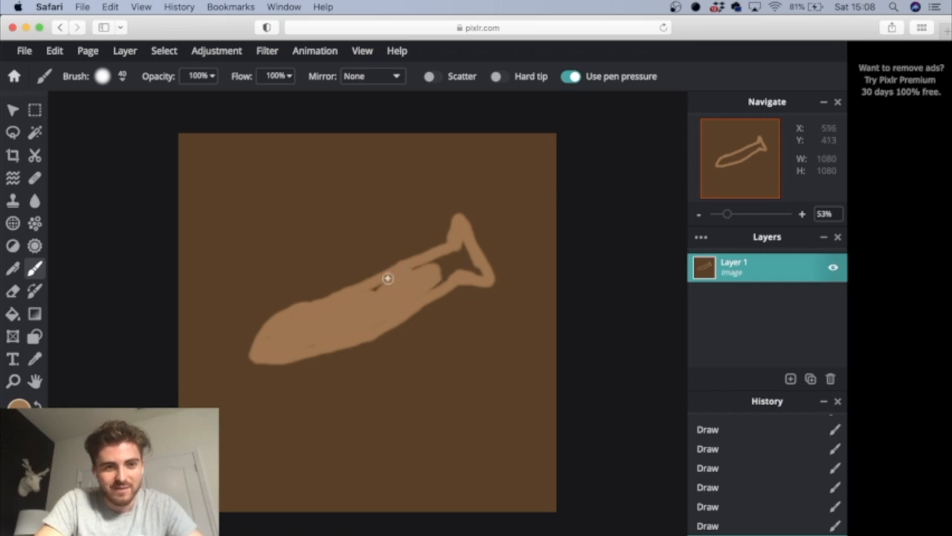
pyautogui.moveTo(386, 280); pyautogui.dragTo(465, 261)
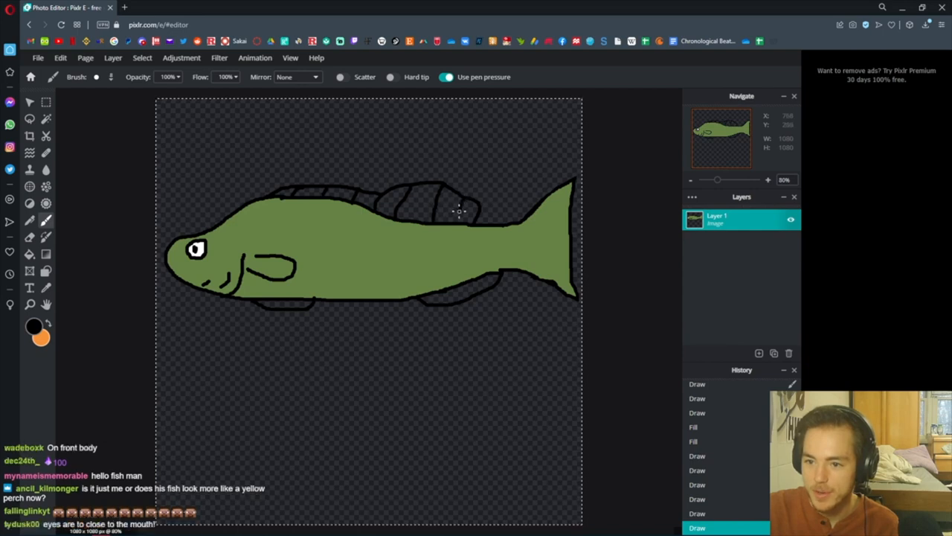
# Step: Brush black stripes onto the green fish's dorsal fin
pyautogui.moveTo(573, 186); pyautogui.dragTo(568, 290)
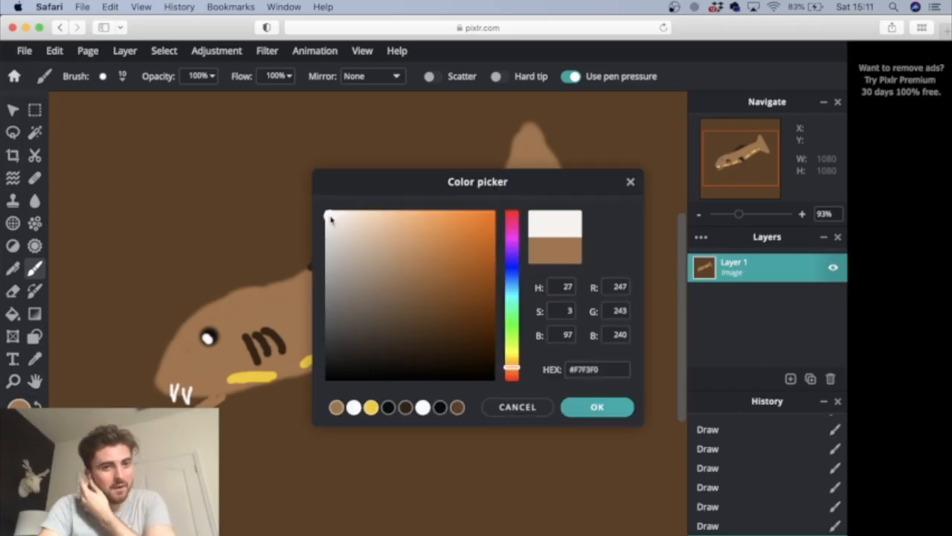
# Step: Choose near-white #F7F3F0 and set the brush size to about 10px
pyautogui.click(597, 408)
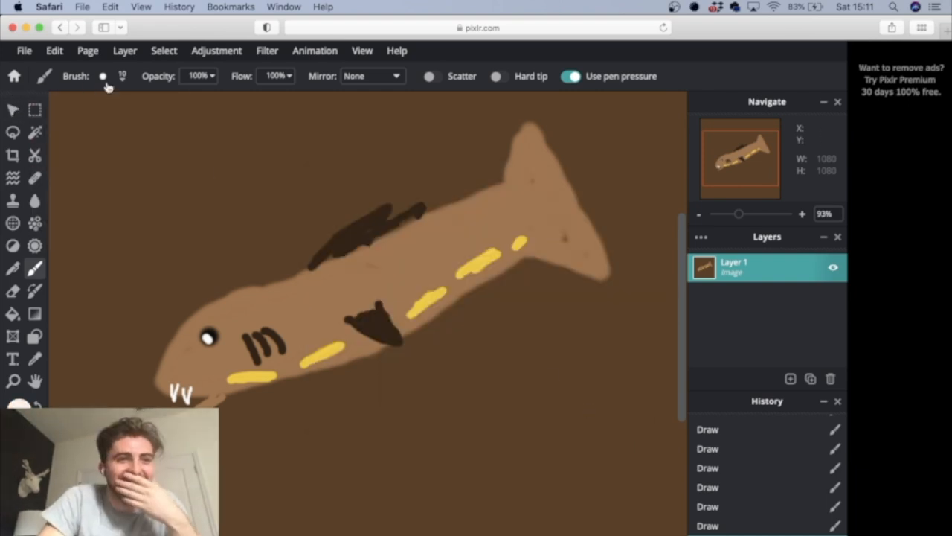
pyautogui.click(103, 76)
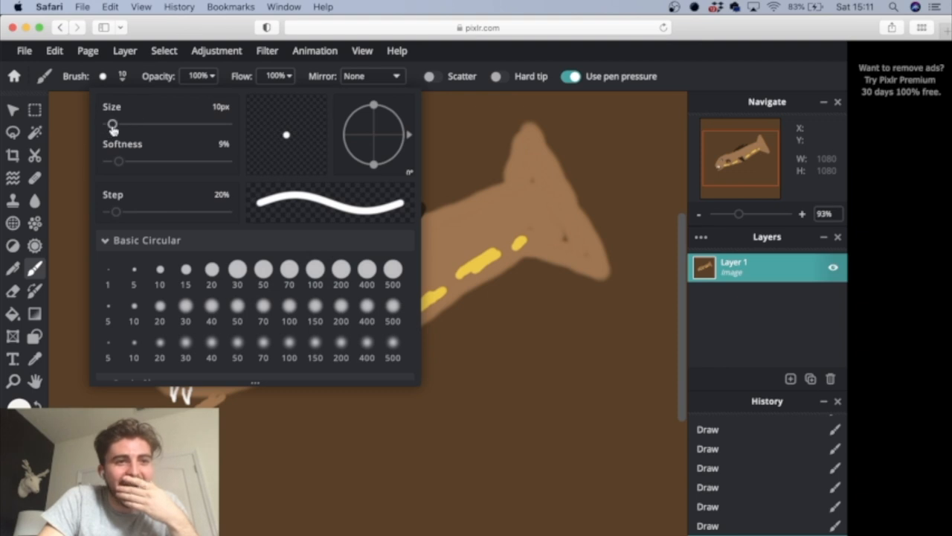
pyautogui.moveTo(113, 124); pyautogui.dragTo(111, 123)
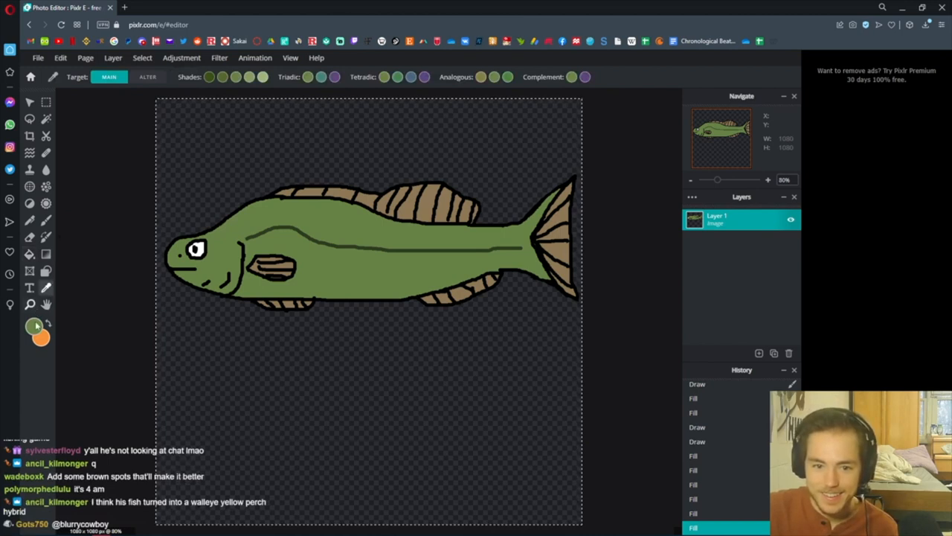
# Step: Pick a green shade and paint a faint low-opacity stroke along the fish's belly
pyautogui.click(36, 328)
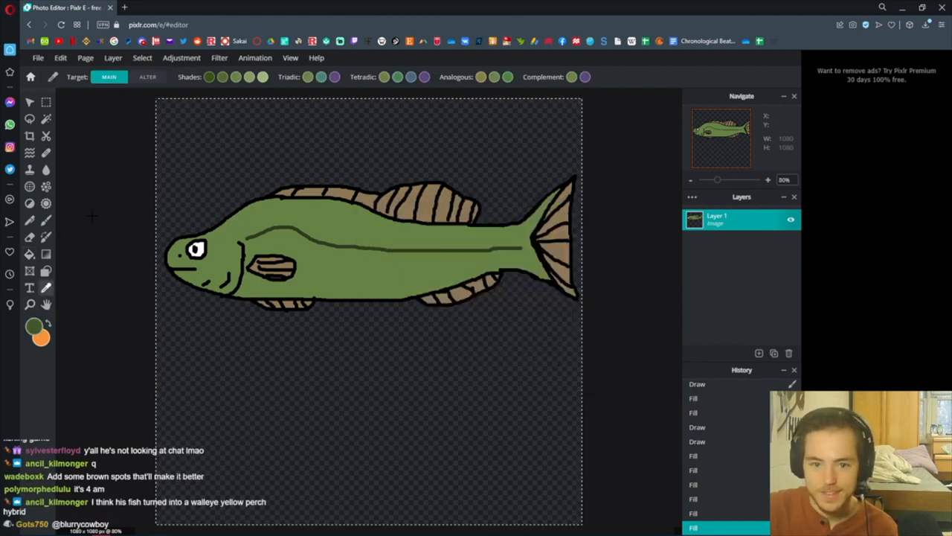
pyautogui.click(30, 220)
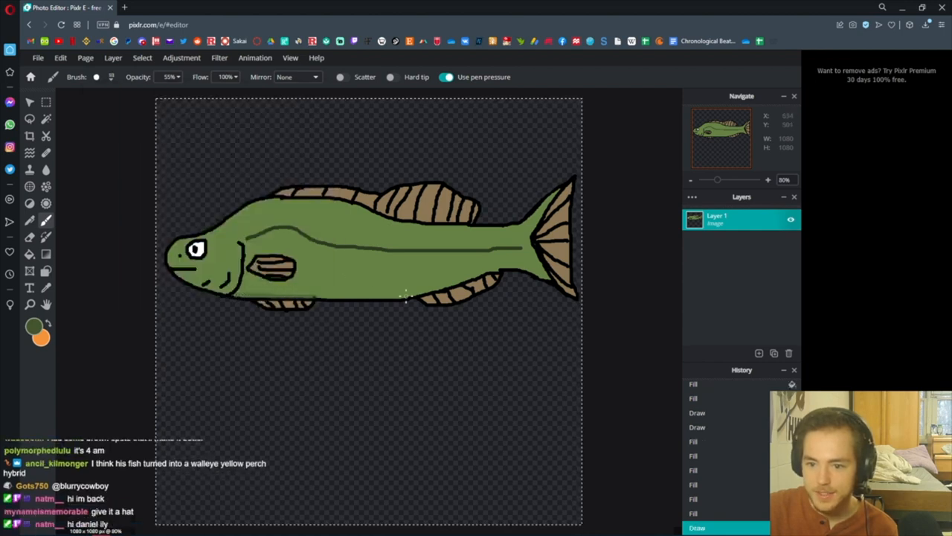
pyautogui.moveTo(405, 298); pyautogui.dragTo(473, 281)
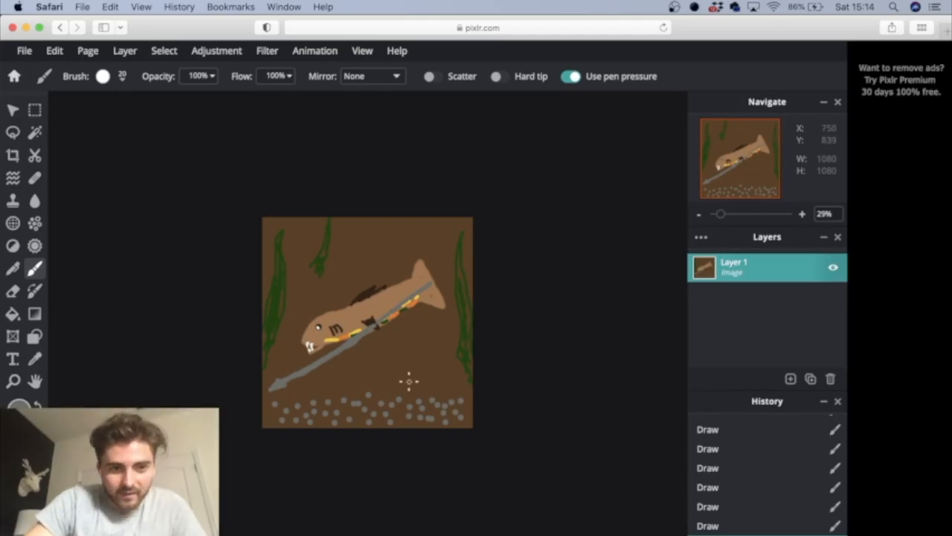
pyautogui.moveTo(577, 409)
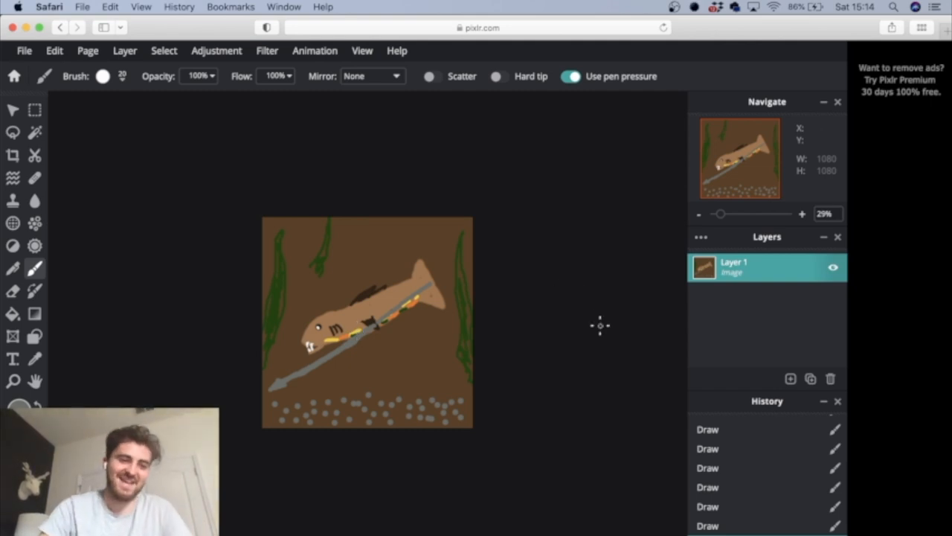
pyautogui.moveTo(515, 330)
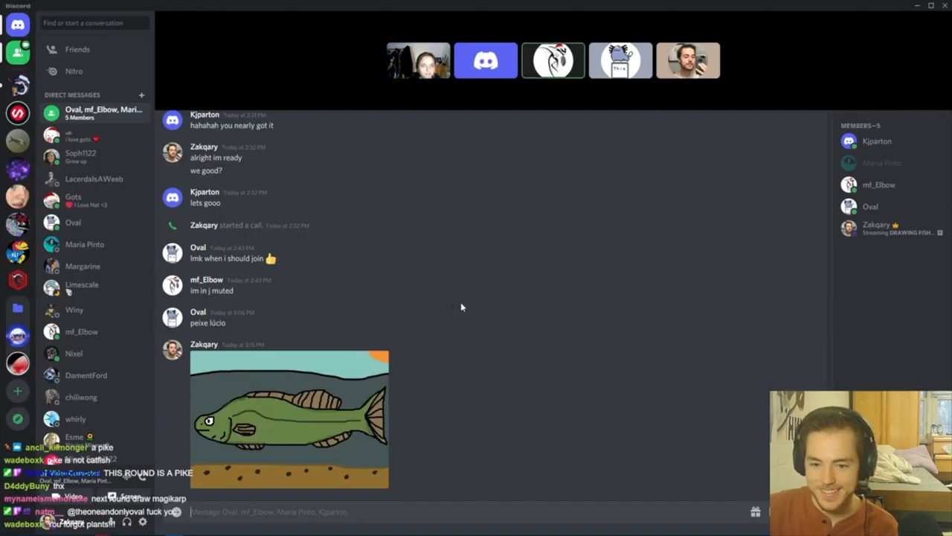
# Step: Scroll the Discord chat, enlarge the green fish drawing, then return to the Pixlr E tab
pyautogui.scroll(-3)
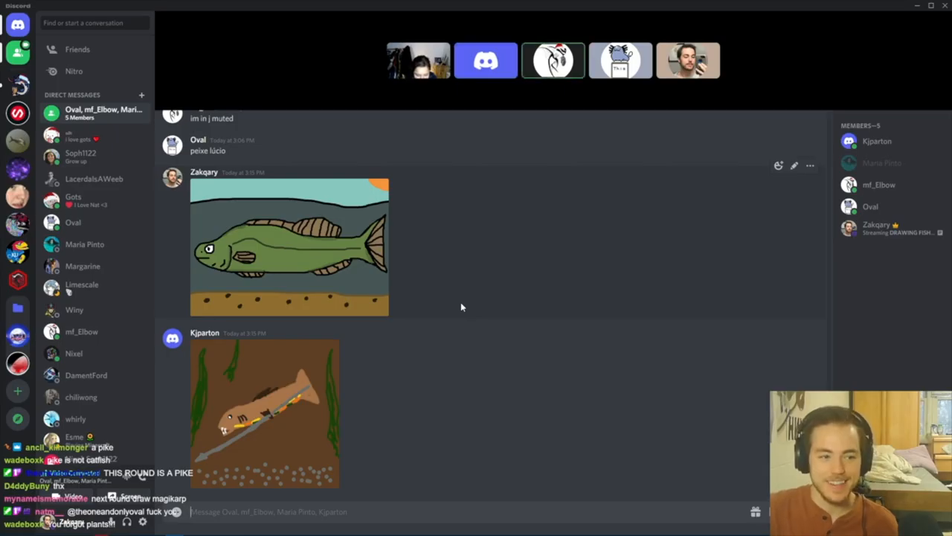
pyautogui.scroll(-3)
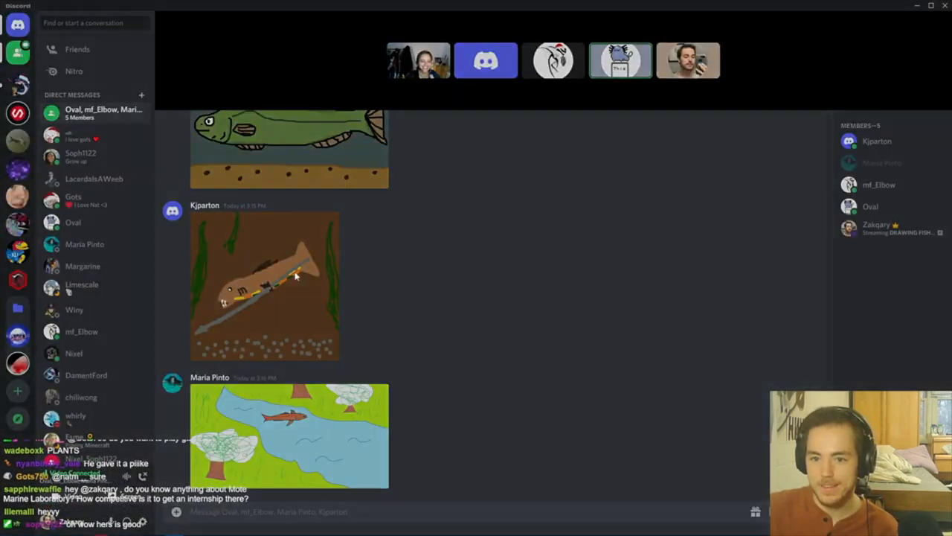
pyautogui.click(264, 286)
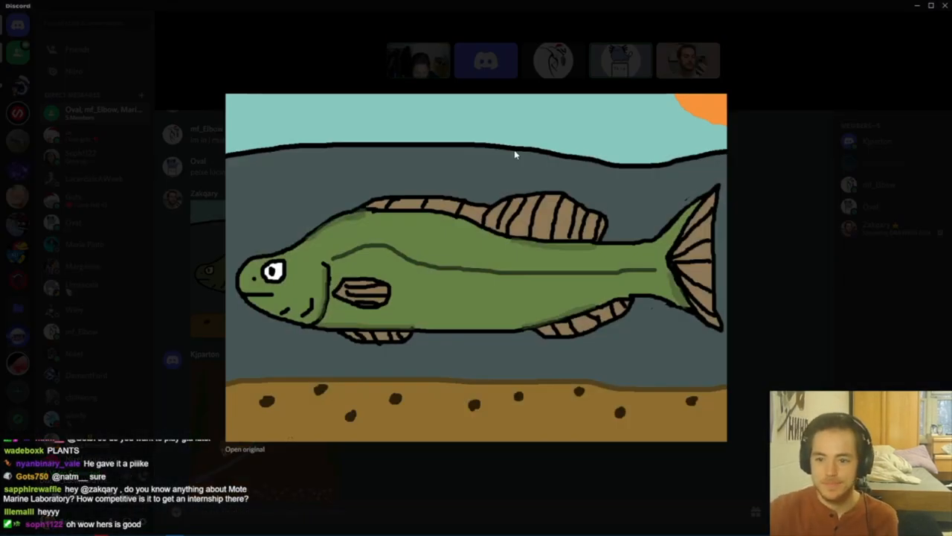
pyautogui.moveTo(491, 165)
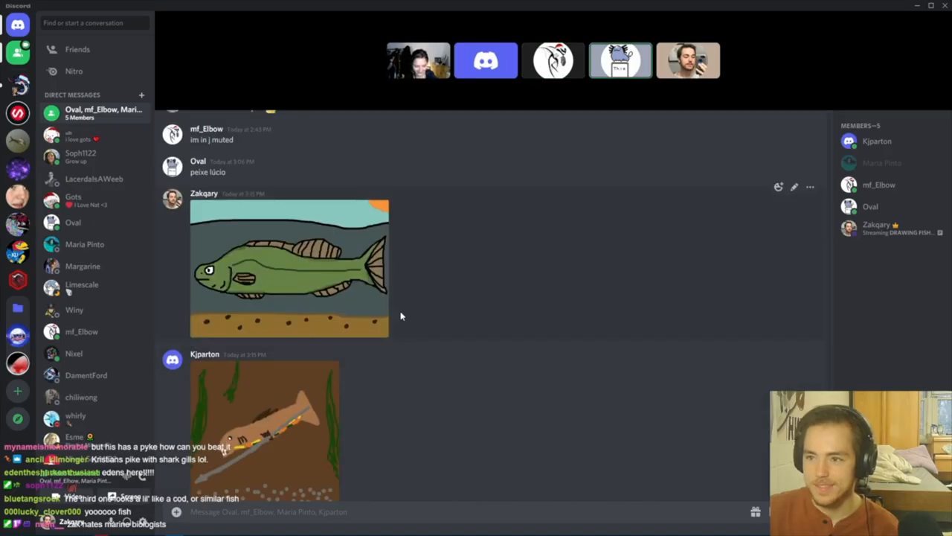
pyautogui.scroll(-3)
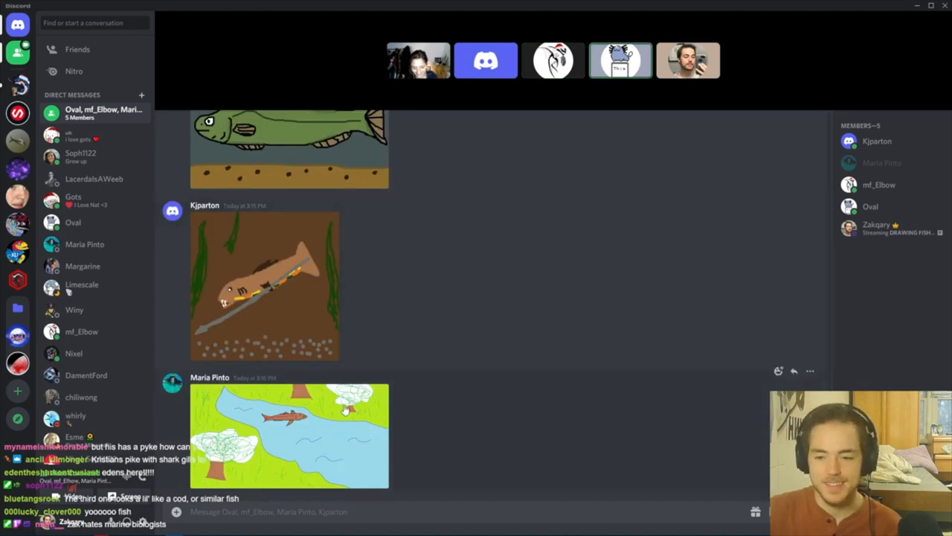
pyautogui.click(289, 435)
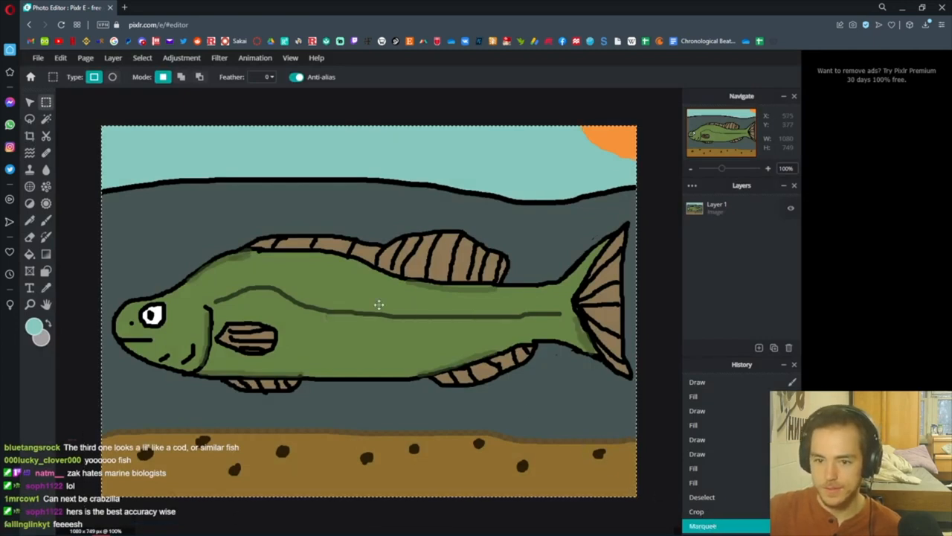
# Step: Prepare a light blue canvas and draw the green fish body-and-tail outline on it
pyautogui.doubleClick(715, 208)
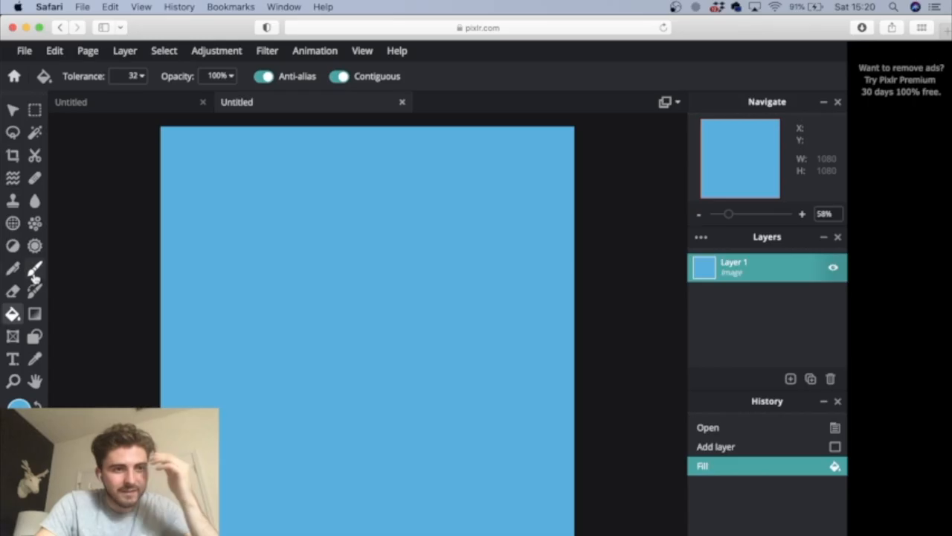
pyautogui.click(35, 268)
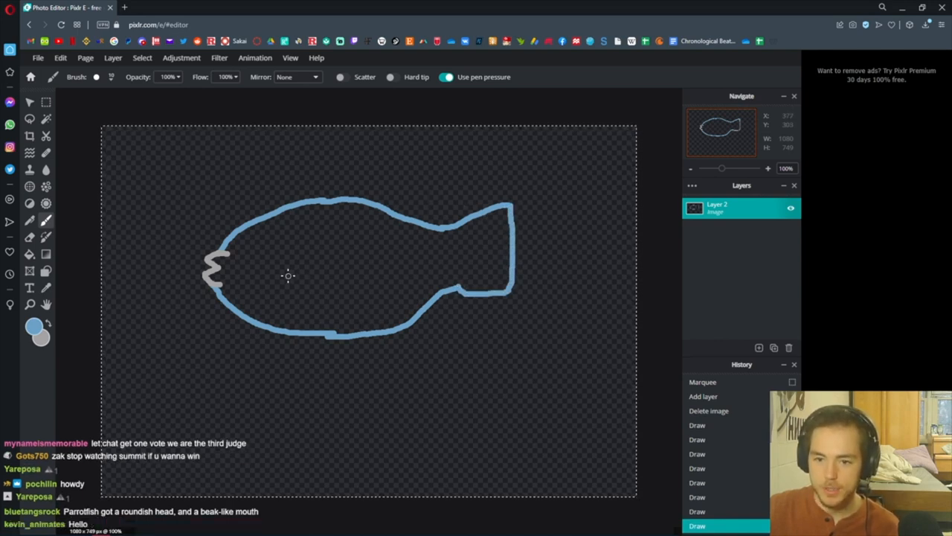
pyautogui.moveTo(288, 277); pyautogui.dragTo(351, 299)
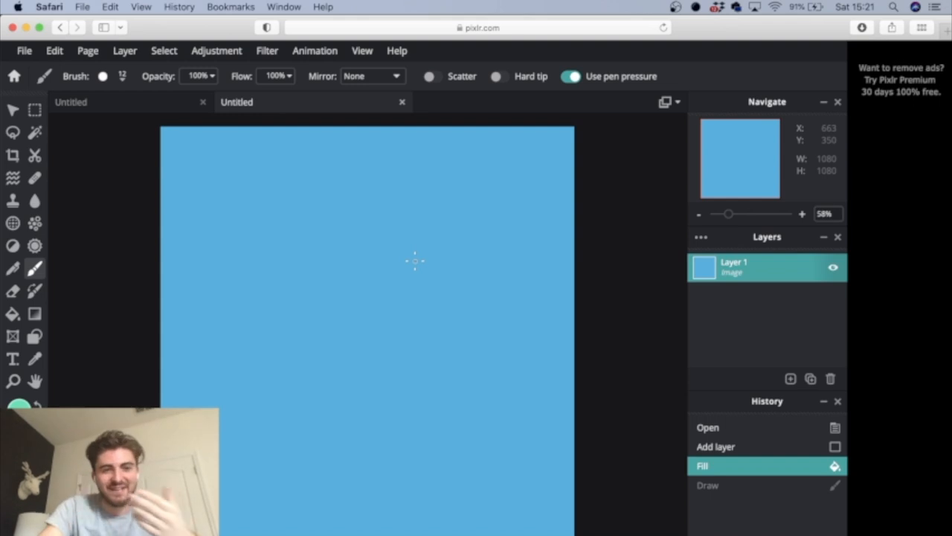
pyautogui.moveTo(402, 259)
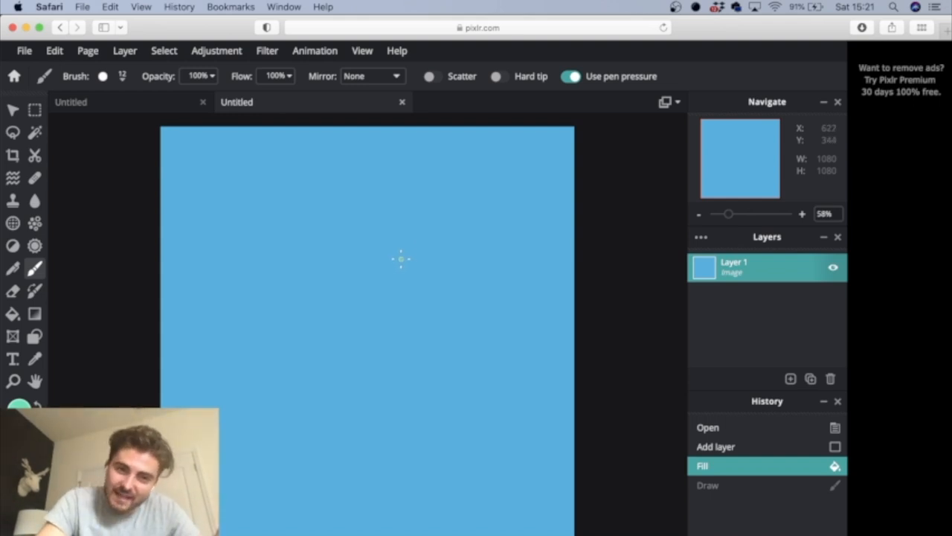
pyautogui.moveTo(399, 260); pyautogui.dragTo(467, 271)
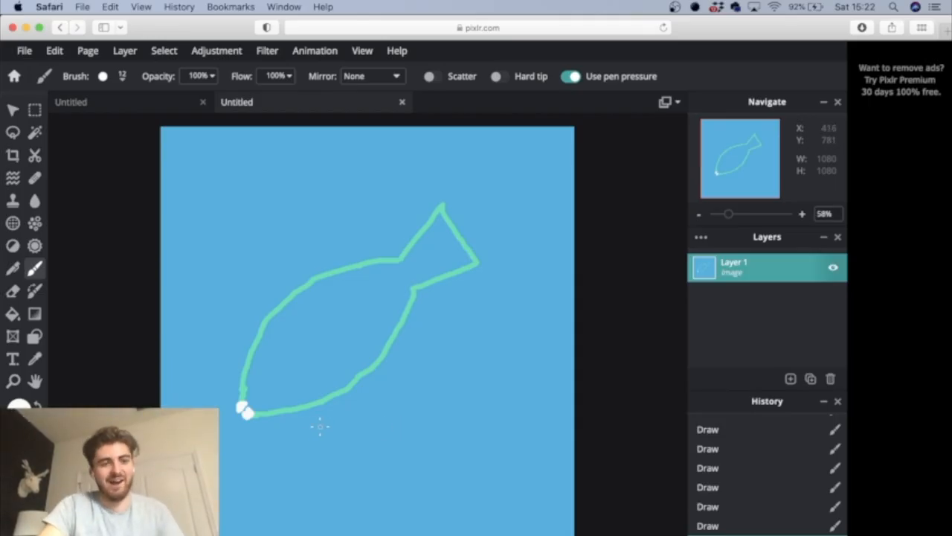
pyautogui.moveTo(313, 429)
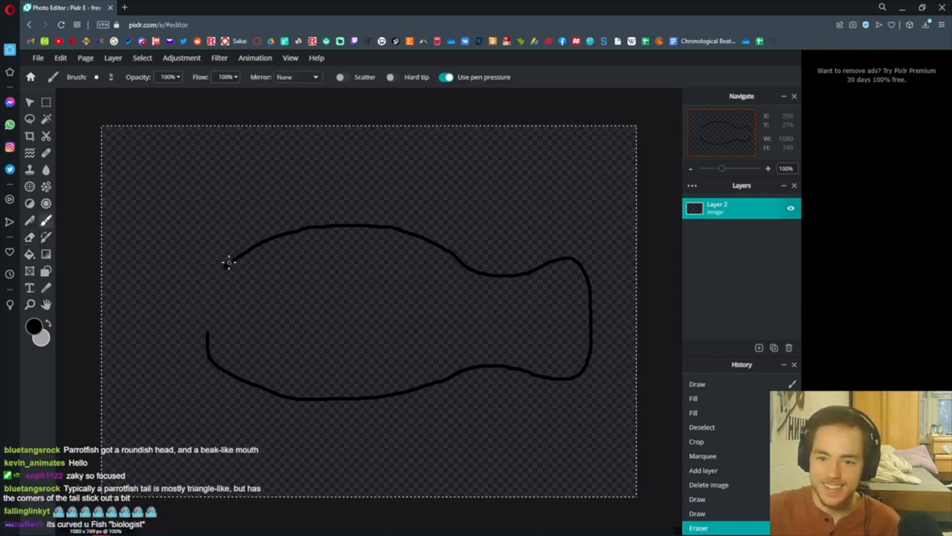
# Step: Tidy the front of the fish outline with the Eraser
pyautogui.moveTo(229, 262); pyautogui.dragTo(196, 345)
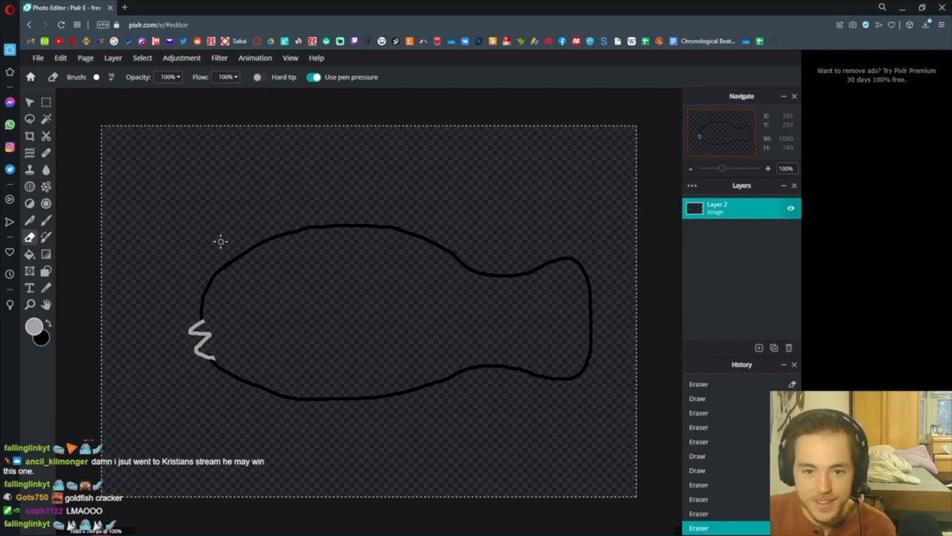
pyautogui.moveTo(548, 177)
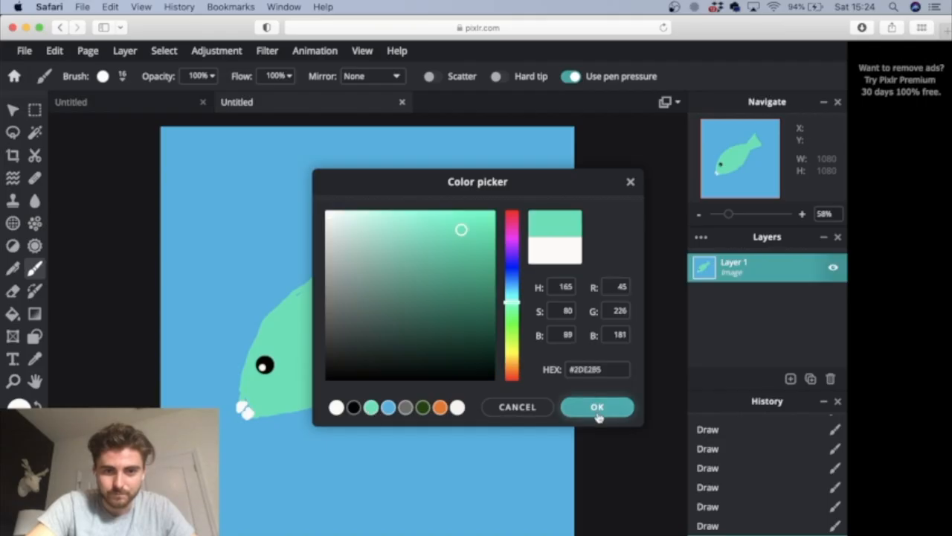
# Step: Confirm the mint green colour and dab orange spots onto the fish body
pyautogui.click(599, 408)
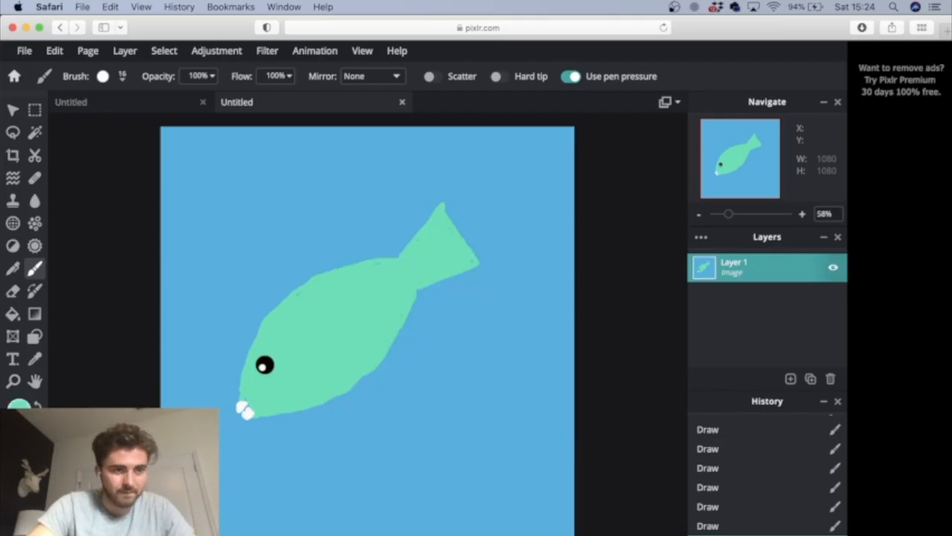
pyautogui.click(103, 76)
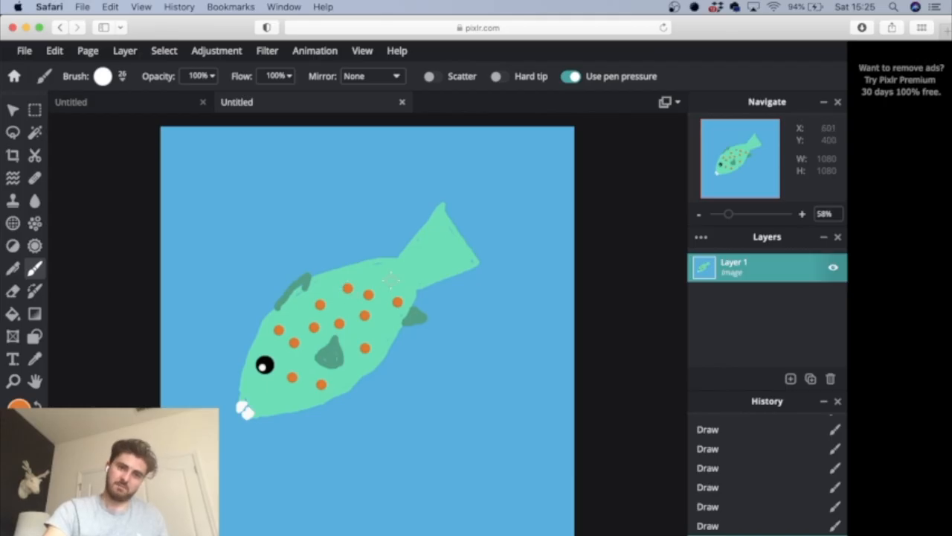
pyautogui.click(384, 357)
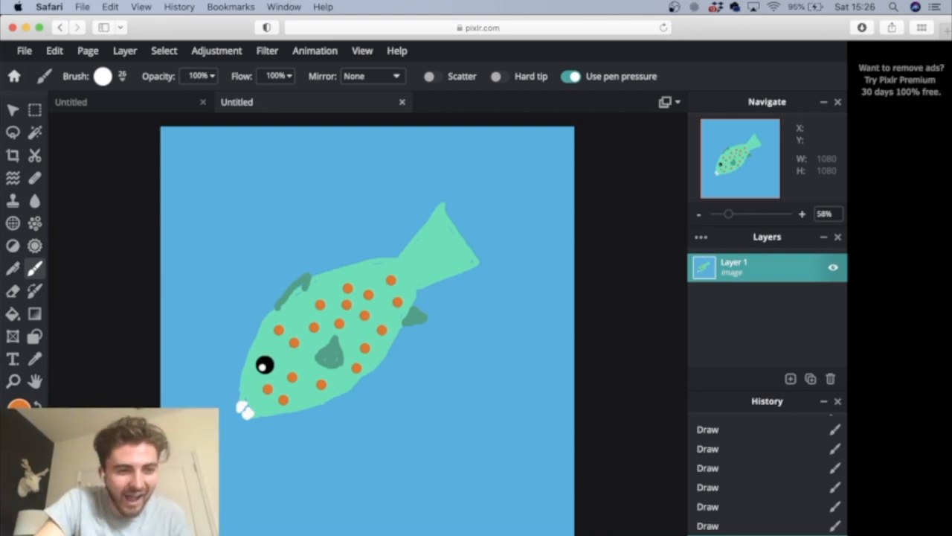
pyautogui.click(18, 404)
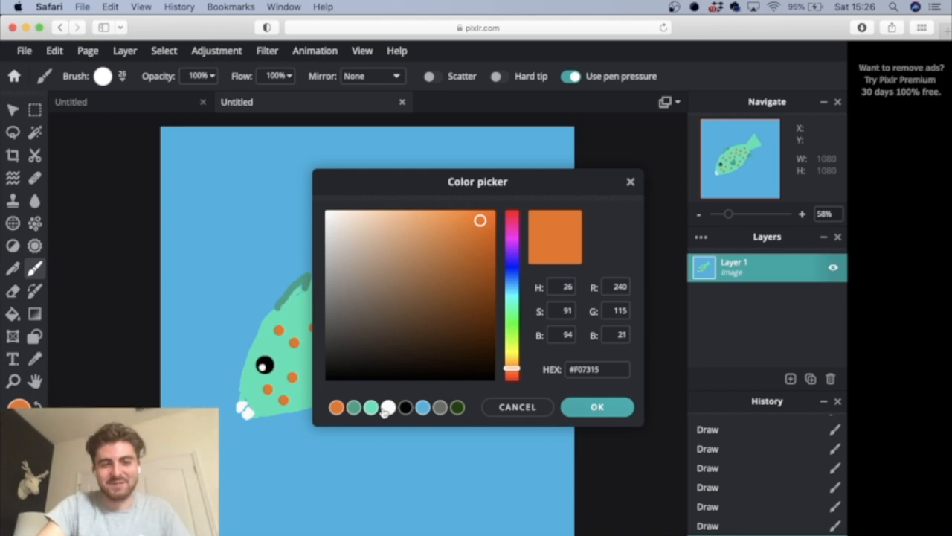
pyautogui.moveTo(454, 395)
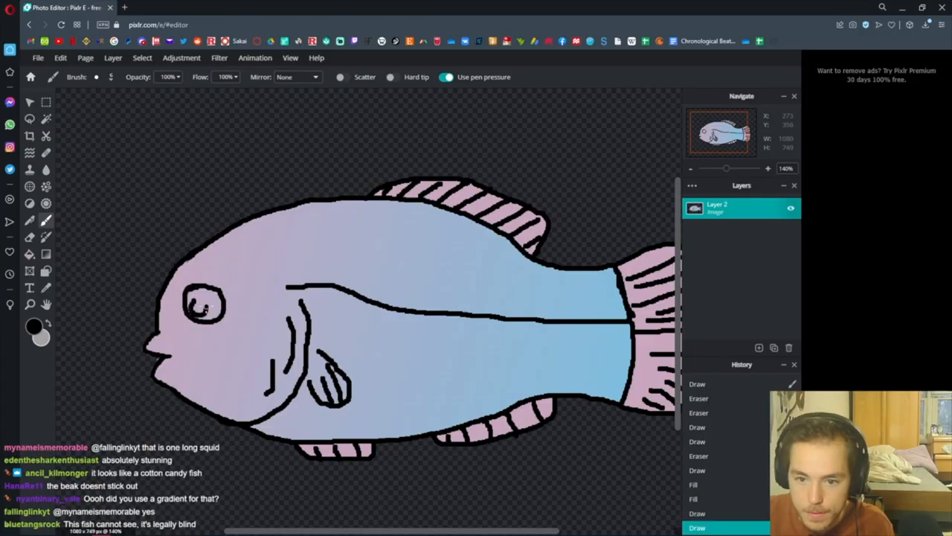
# Step: Export the spotted fish as a transparent PNG via File > Save for posting in Discord
pyautogui.click(202, 305)
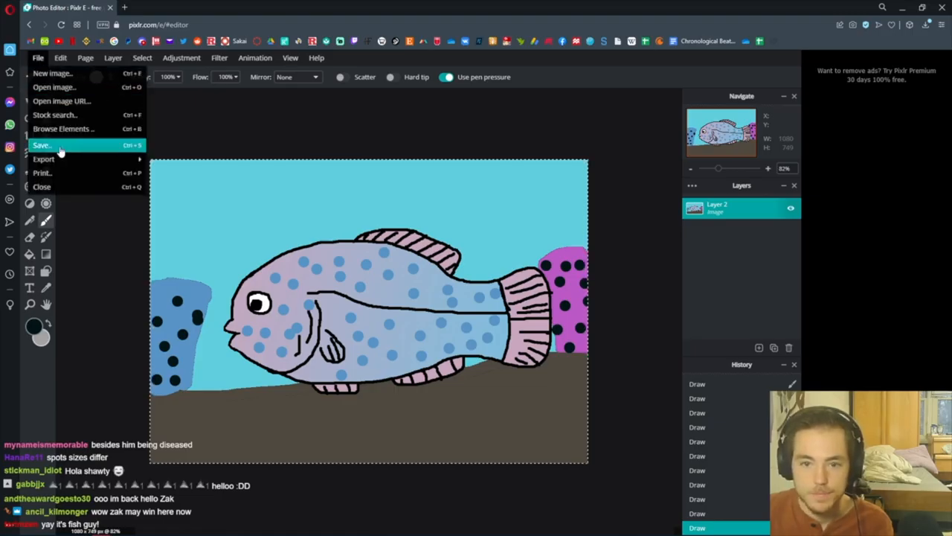
pyautogui.click(42, 145)
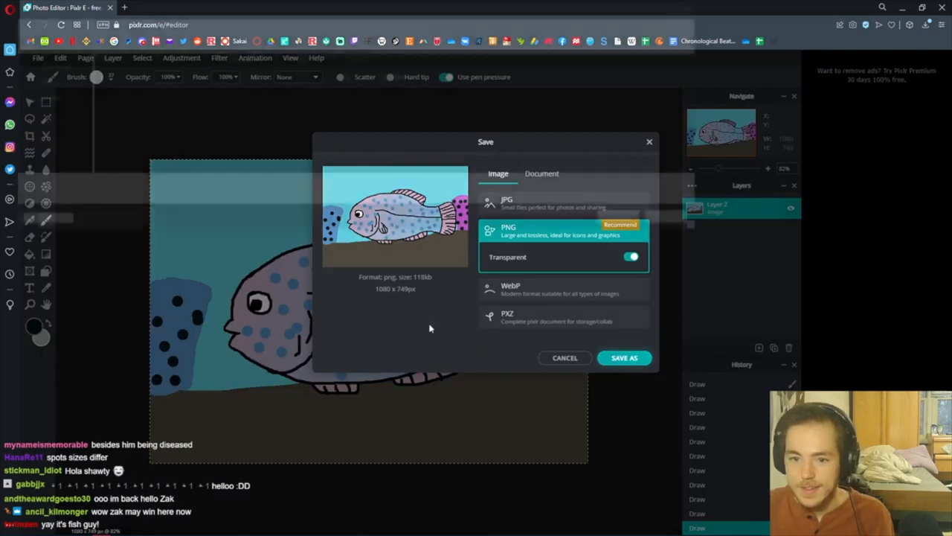
pyautogui.click(625, 357)
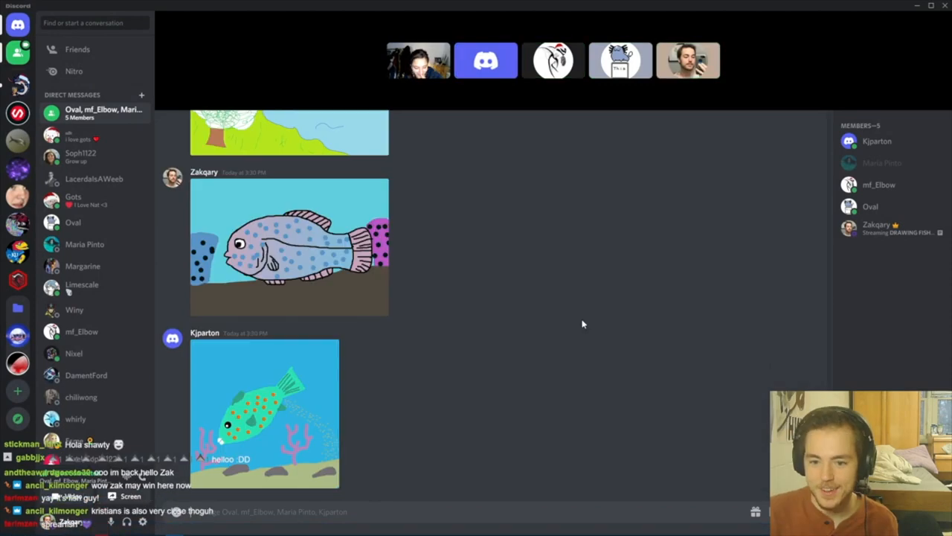
# Step: Scroll the Discord group DM to see the other players' fish drawings, then switch back to Pixlr E
pyautogui.scroll(-3)
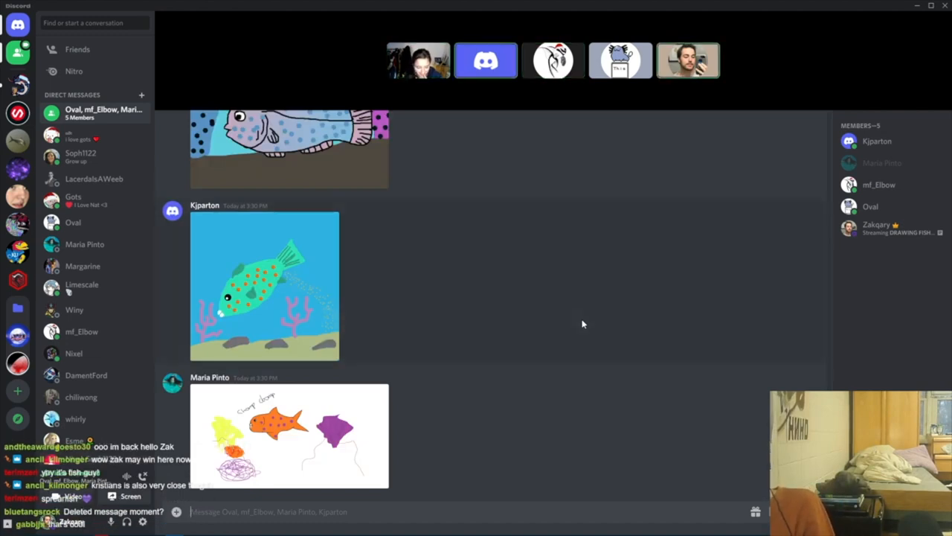
pyautogui.scroll(-3)
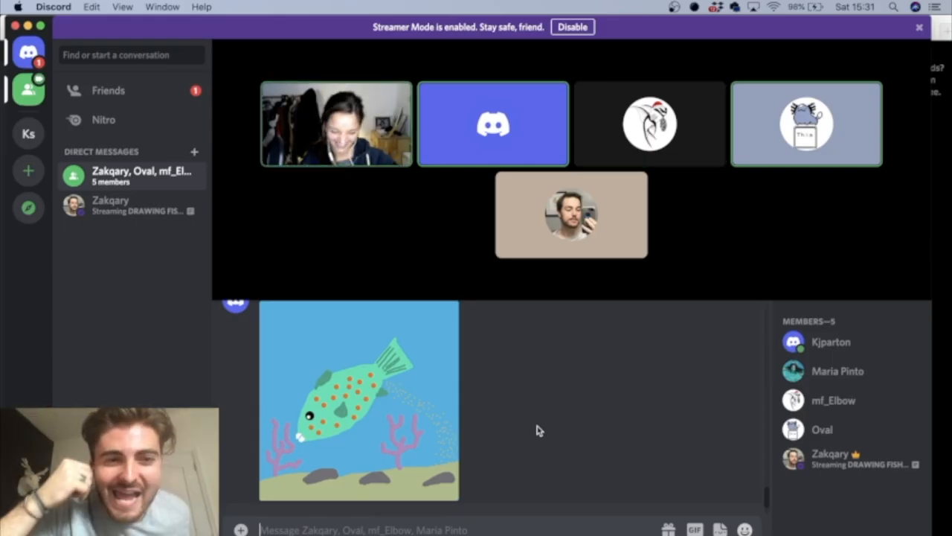
pyautogui.click(357, 401)
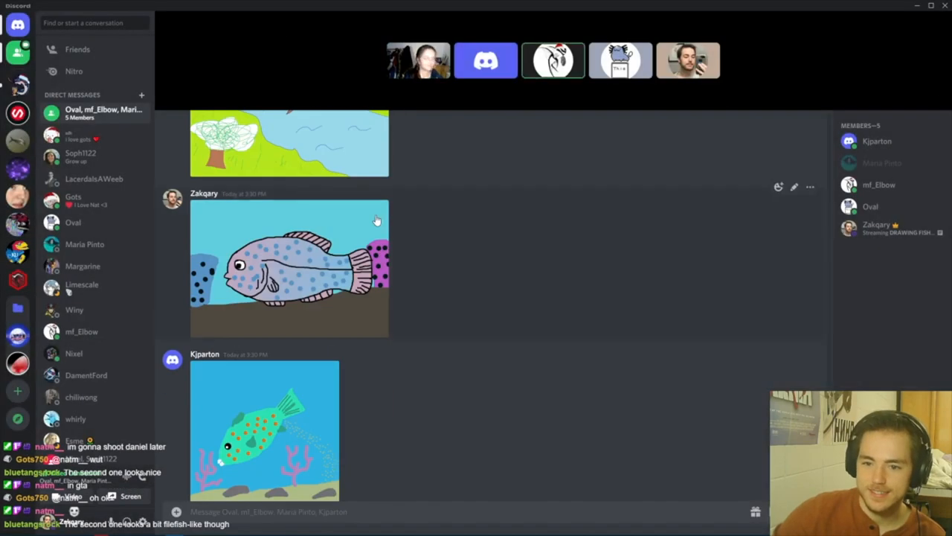
pyautogui.scroll(-3)
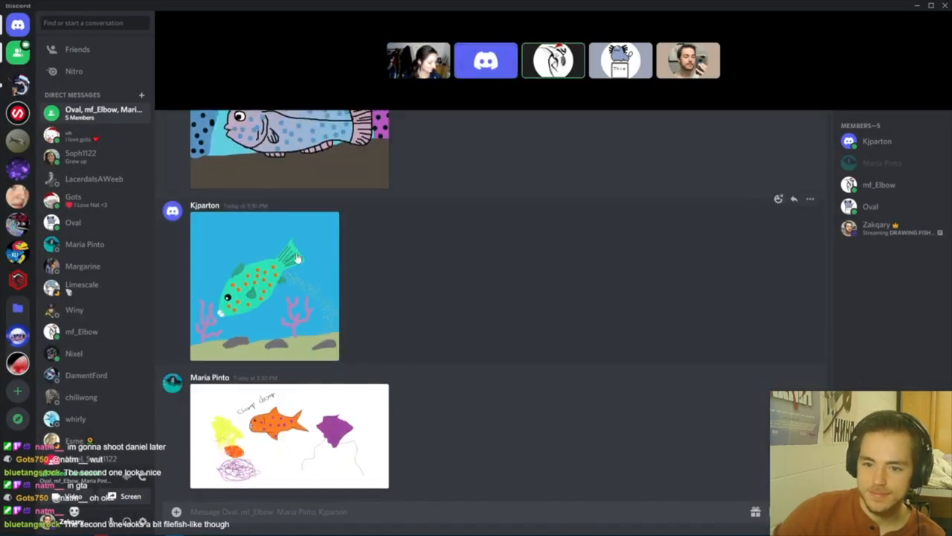
pyautogui.click(265, 286)
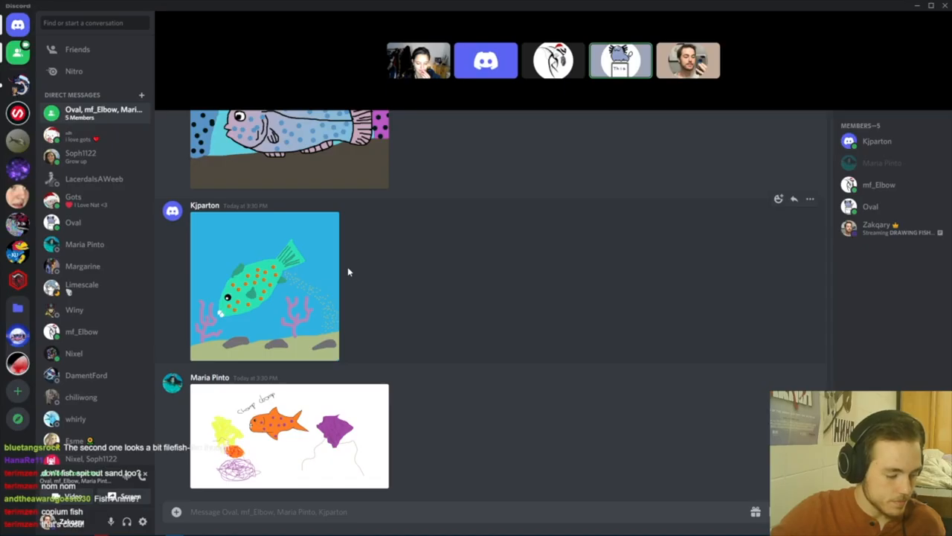
pyautogui.moveTo(343, 268)
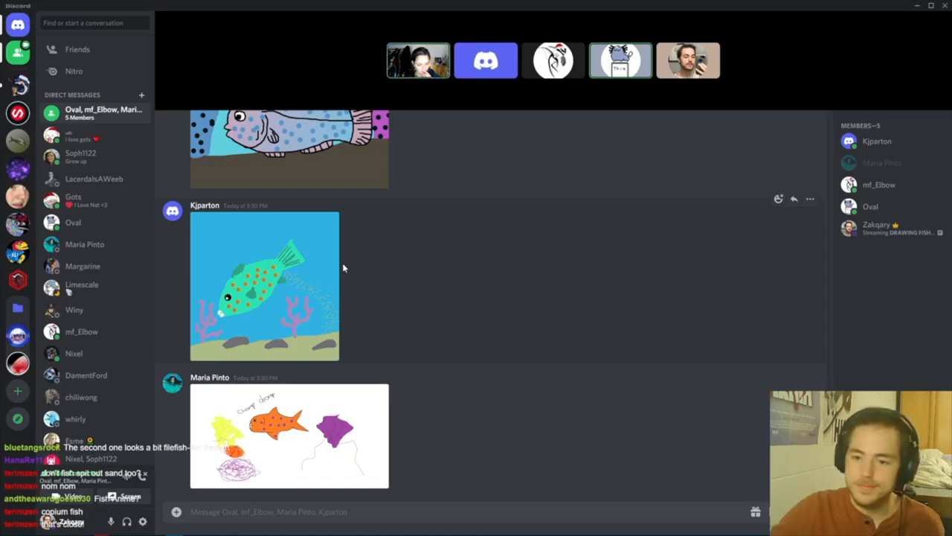
pyautogui.moveTo(355, 212)
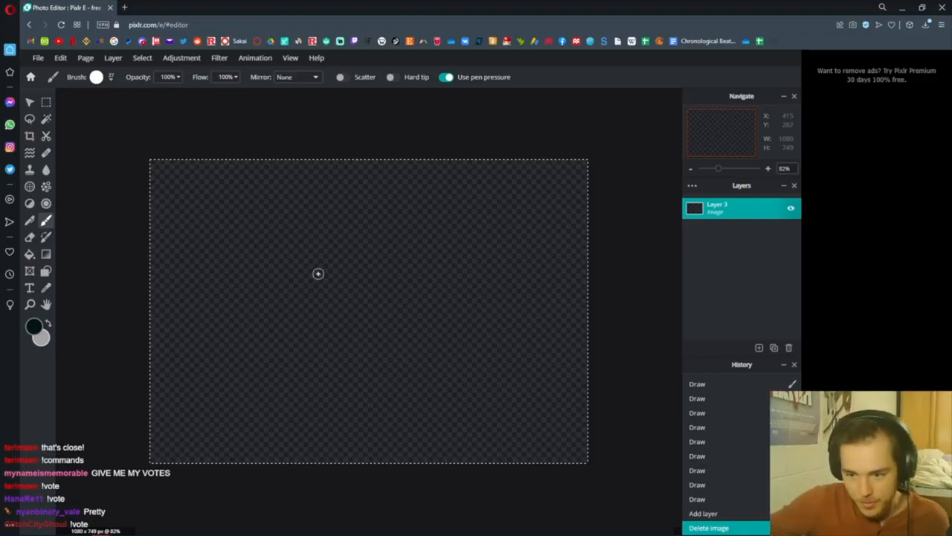
pyautogui.moveTo(304, 268)
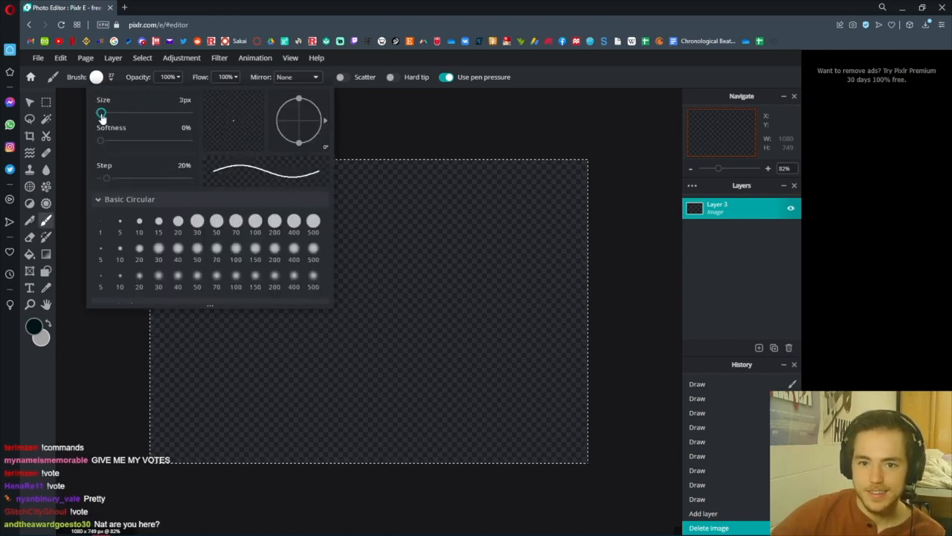
# Step: Drag the brush Size slider down to a thin 5 px
pyautogui.moveTo(101, 113); pyautogui.dragTo(102, 113)
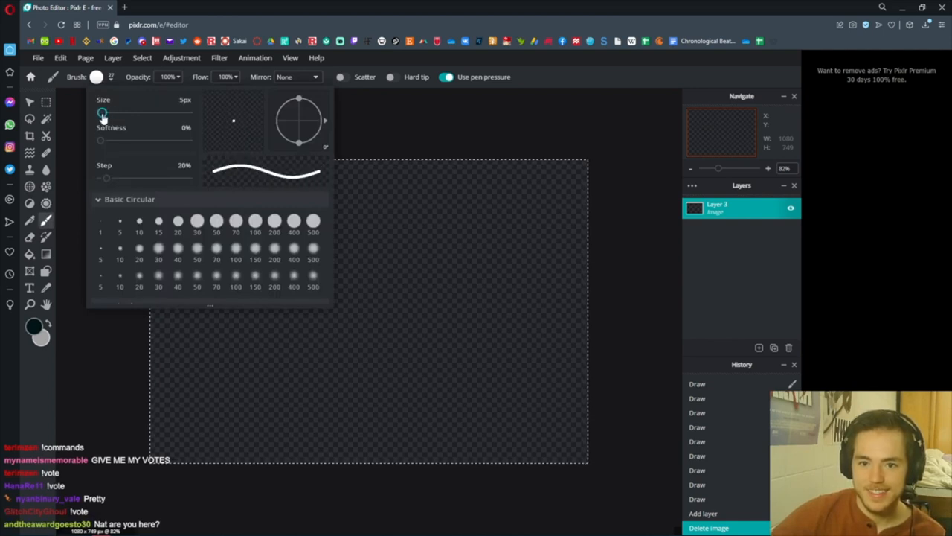
pyautogui.moveTo(102, 113); pyautogui.dragTo(104, 113)
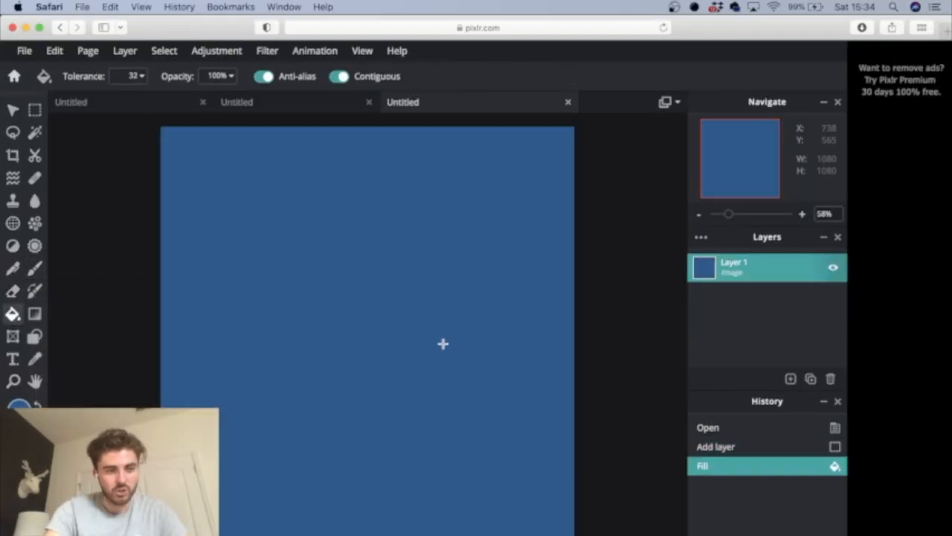
pyautogui.moveTo(216, 300)
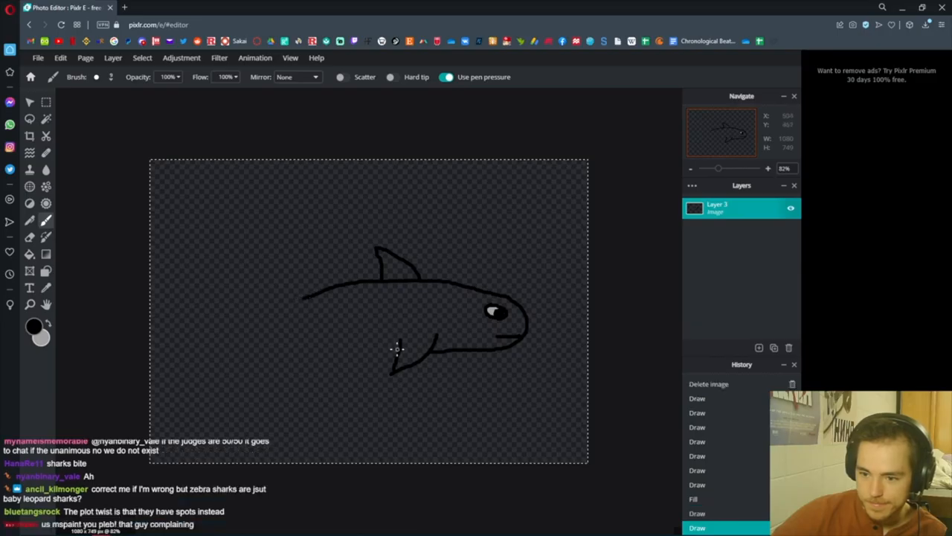
# Step: Draw the shark's outline and paint grey strokes along its belly and inside the body
pyautogui.moveTo(315, 348); pyautogui.dragTo(399, 348)
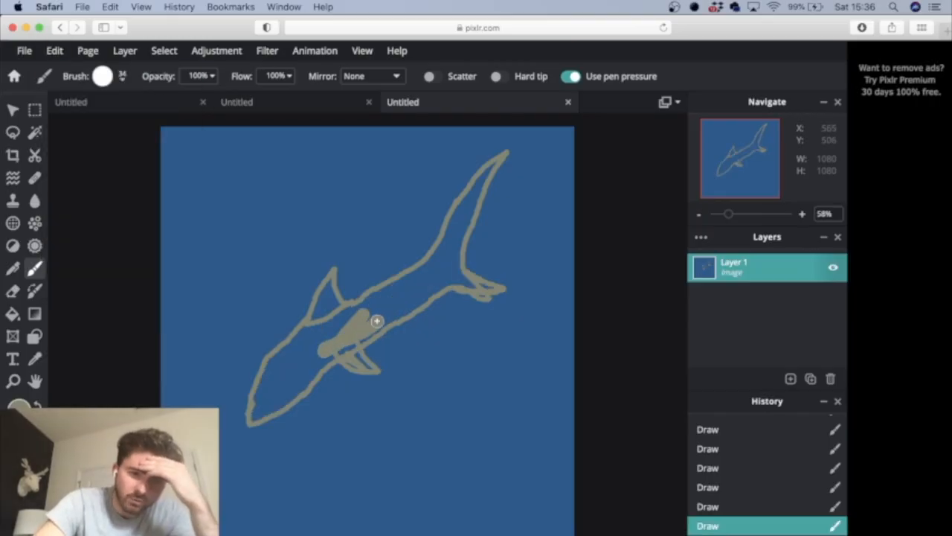
pyautogui.moveTo(378, 322); pyautogui.dragTo(363, 318)
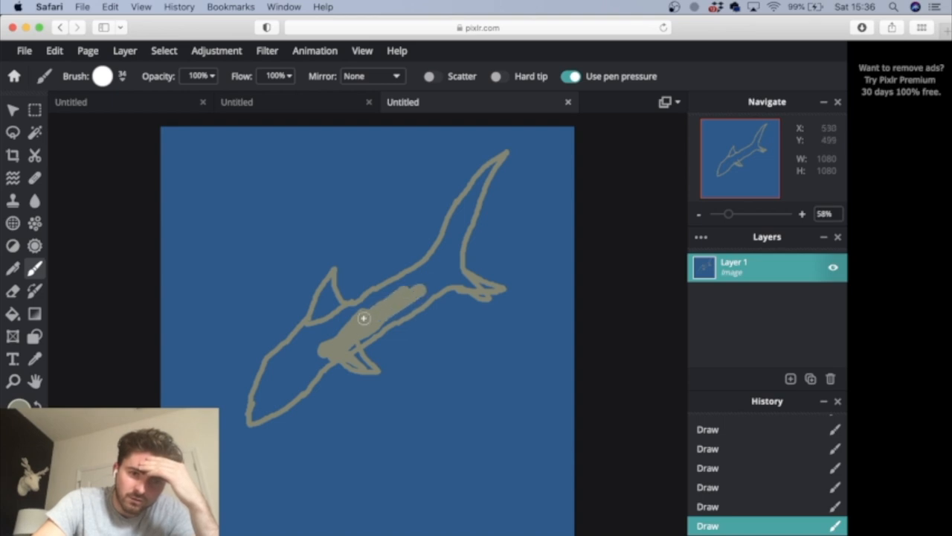
pyautogui.moveTo(365, 318); pyautogui.dragTo(420, 278)
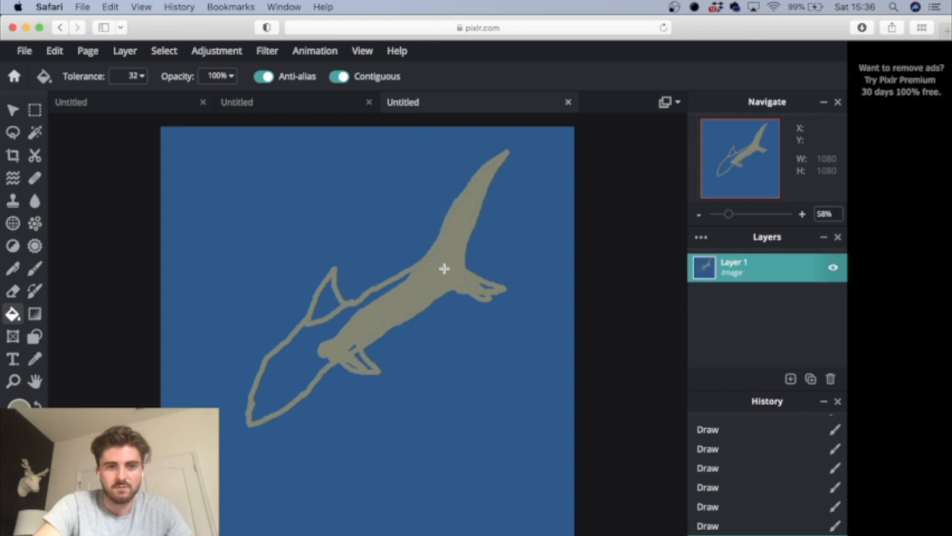
# Step: Fill the shark body grey and brush dark stripes across it
pyautogui.click(324, 305)
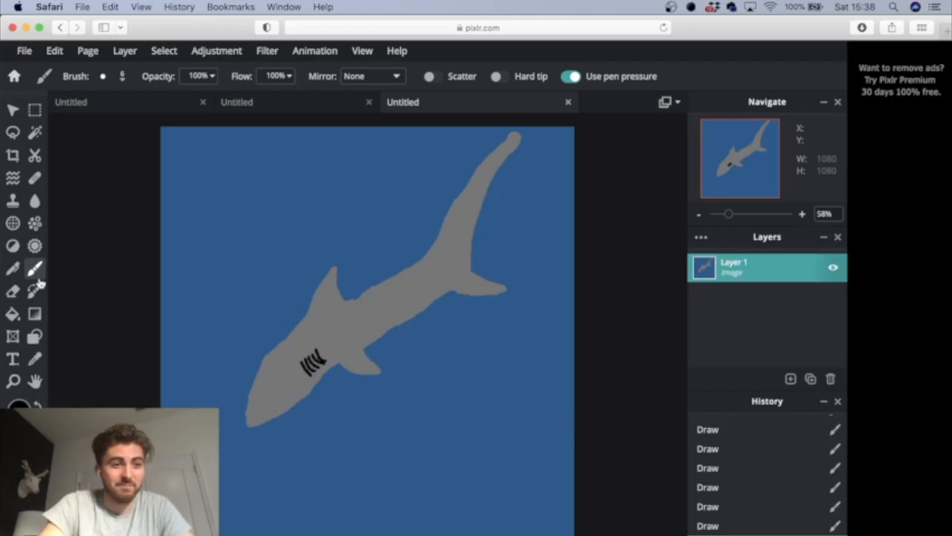
pyautogui.click(102, 76)
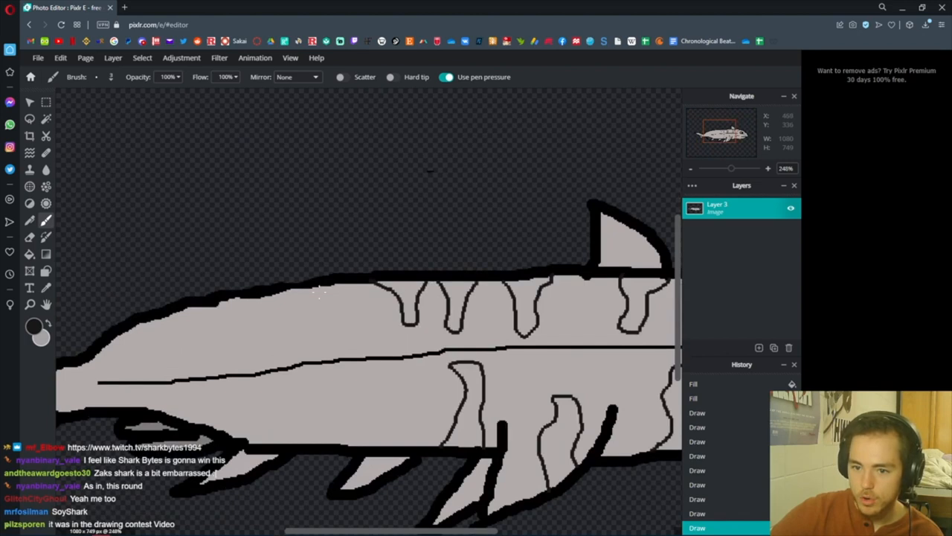
pyautogui.moveTo(339, 282); pyautogui.dragTo(320, 342)
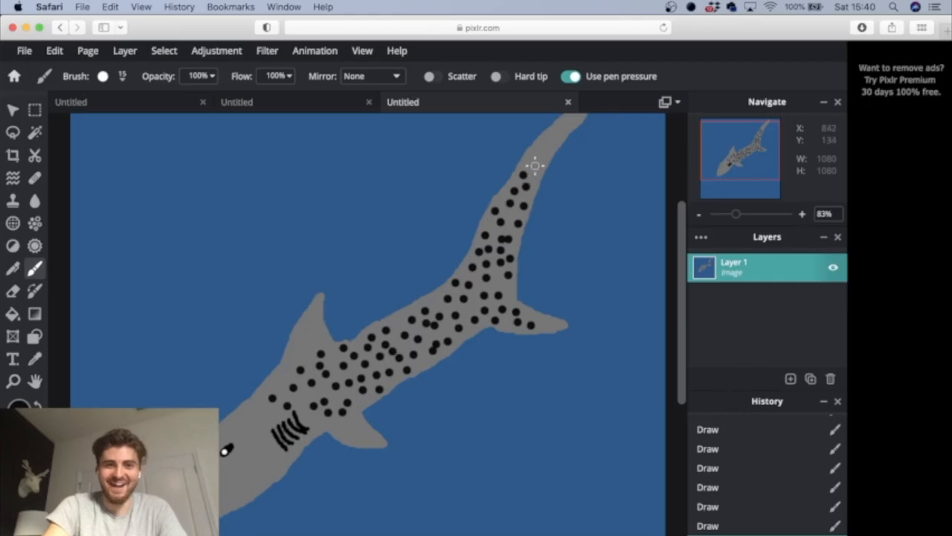
pyautogui.moveTo(541, 150)
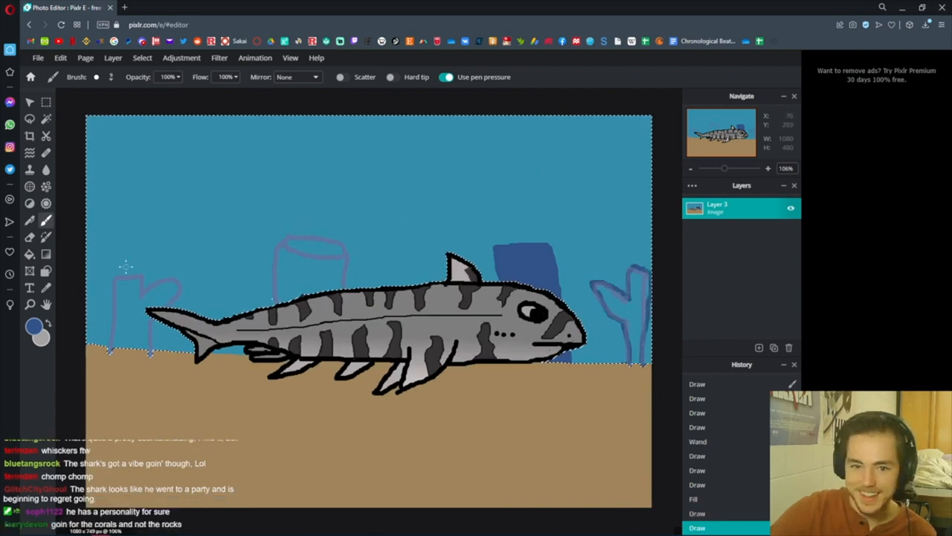
pyautogui.click(624, 301)
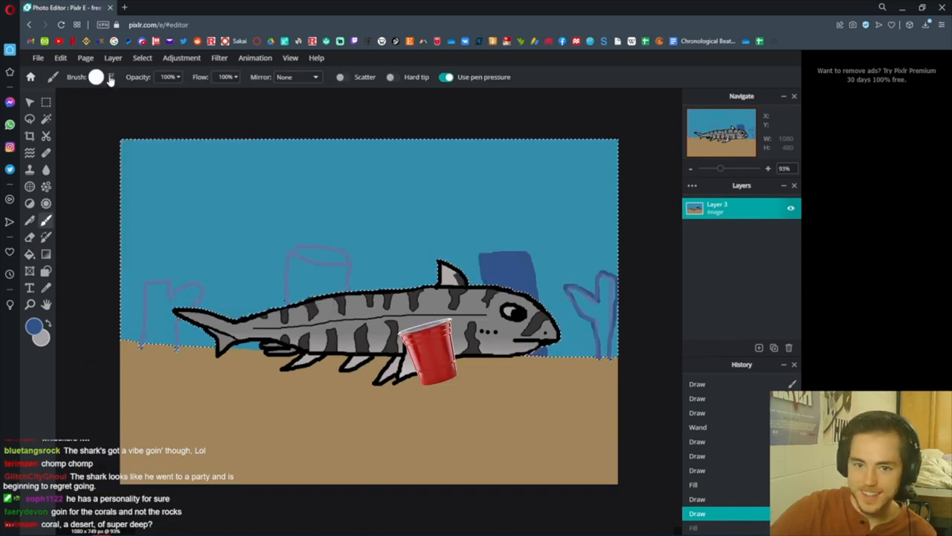
# Step: Pick the brush to draw the red party cup at the shark's mouth
pyautogui.click(110, 77)
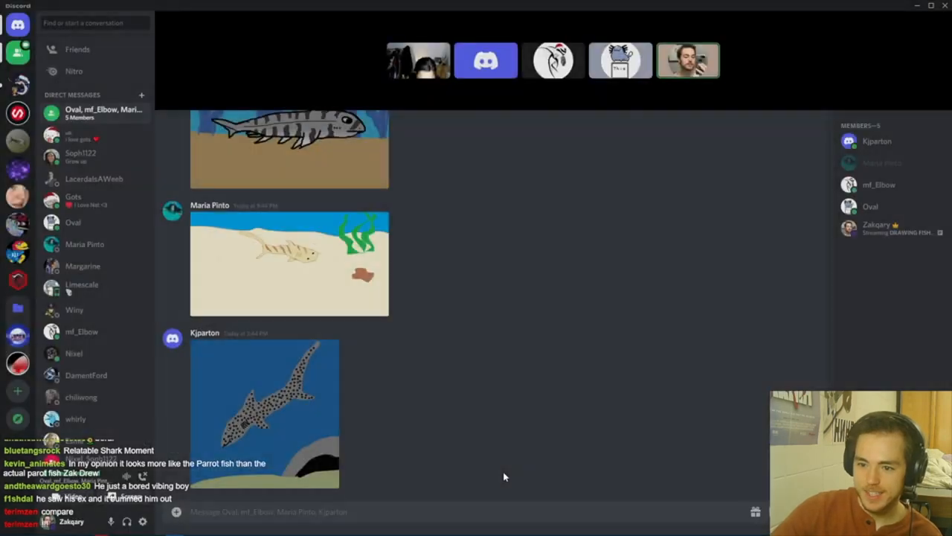
# Step: View the posted shark drawings in the Discord group DM before moving to the zebra shark search
pyautogui.click(265, 410)
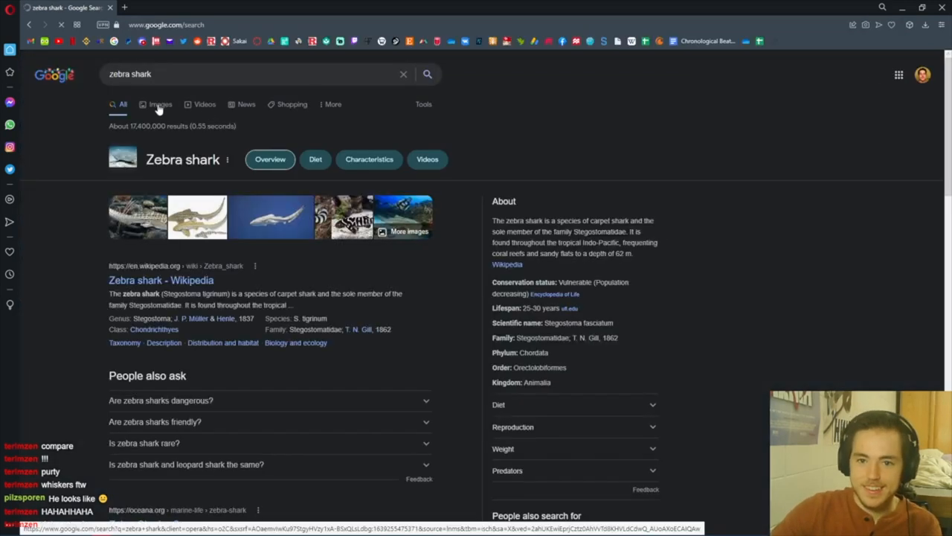
# Step: Show Google image results for 'zebra shark'
pyautogui.click(158, 105)
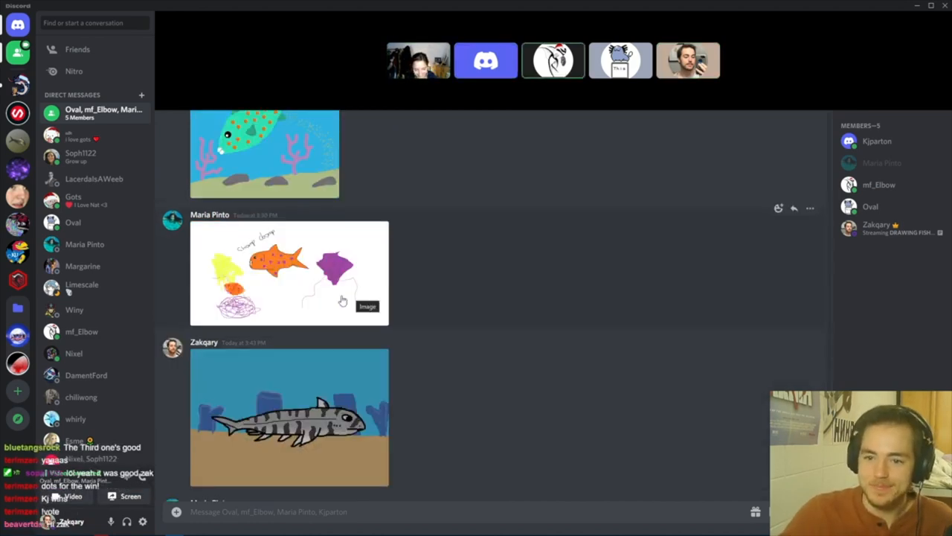
pyautogui.scroll(-3)
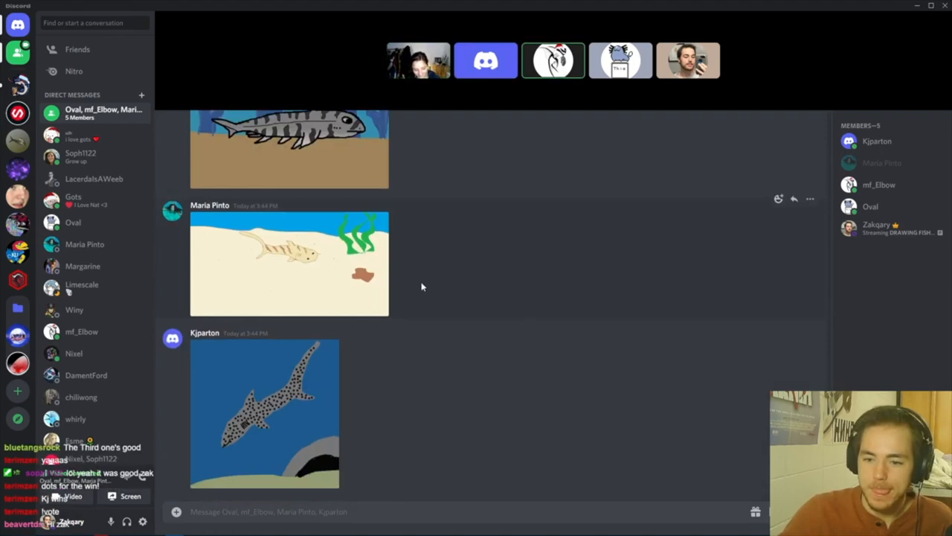
pyautogui.click(265, 414)
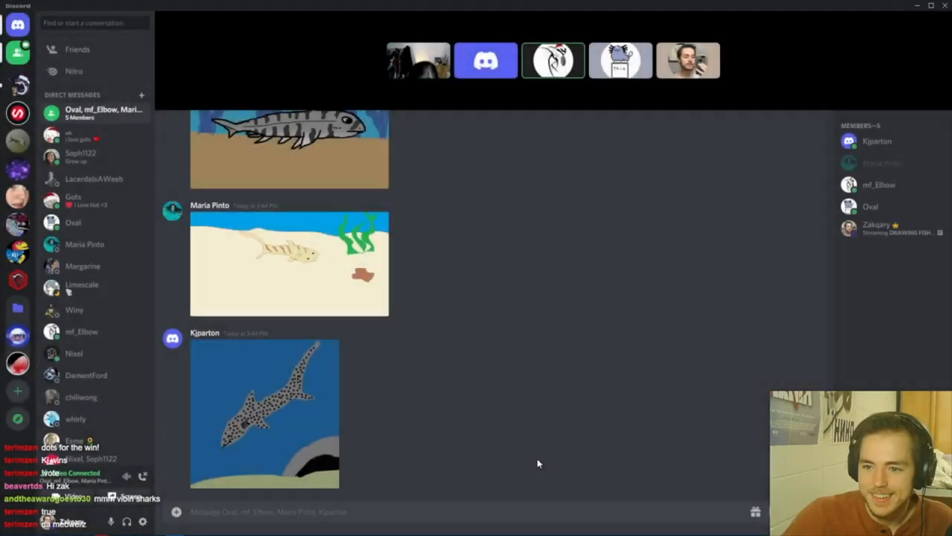
pyautogui.scroll(-3)
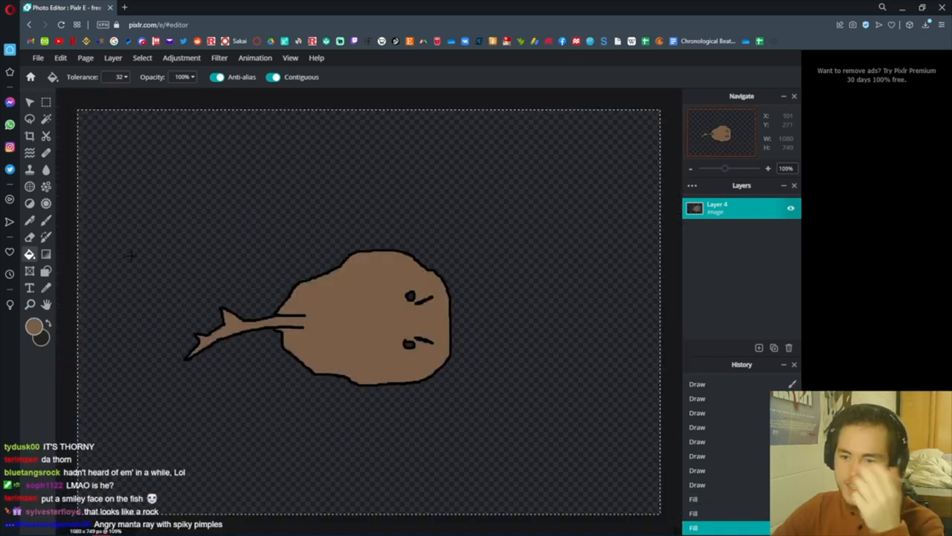
pyautogui.moveTo(151, 247)
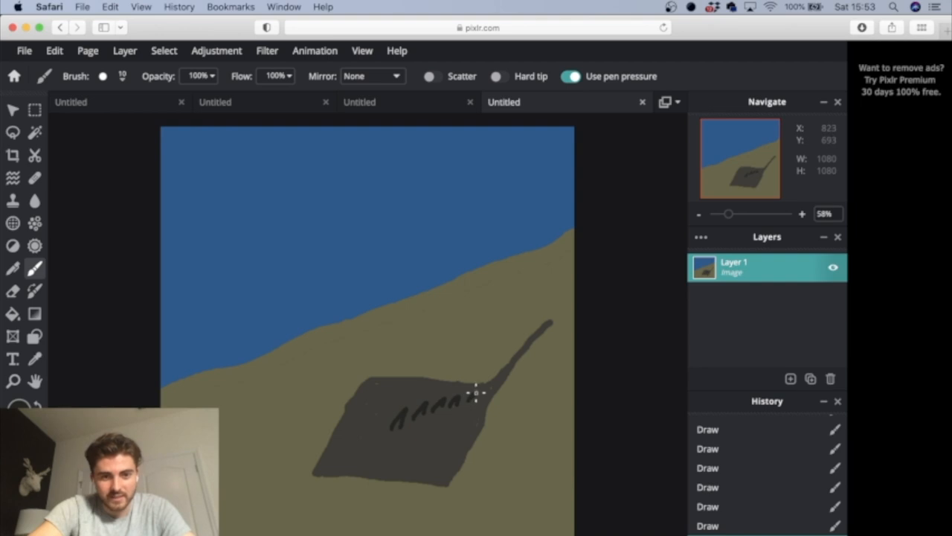
pyautogui.moveTo(491, 384)
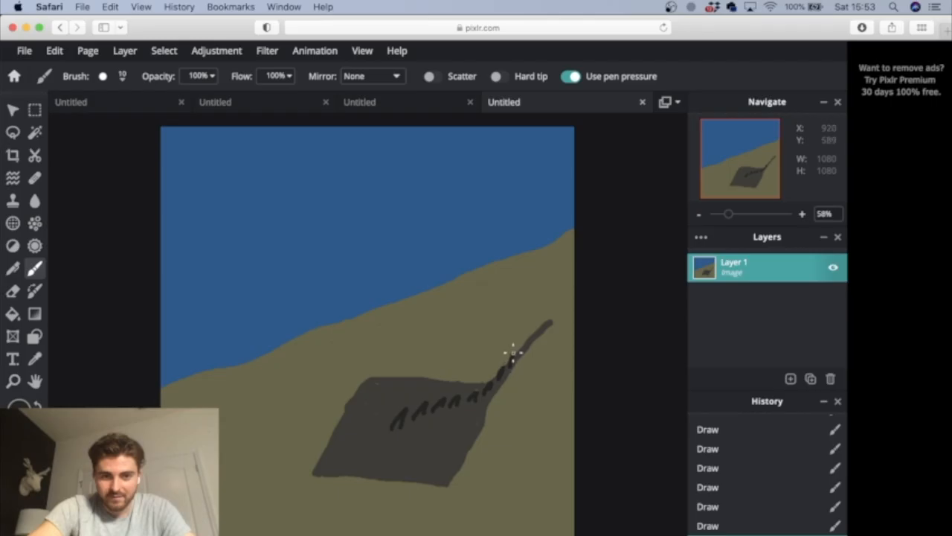
pyautogui.moveTo(530, 345)
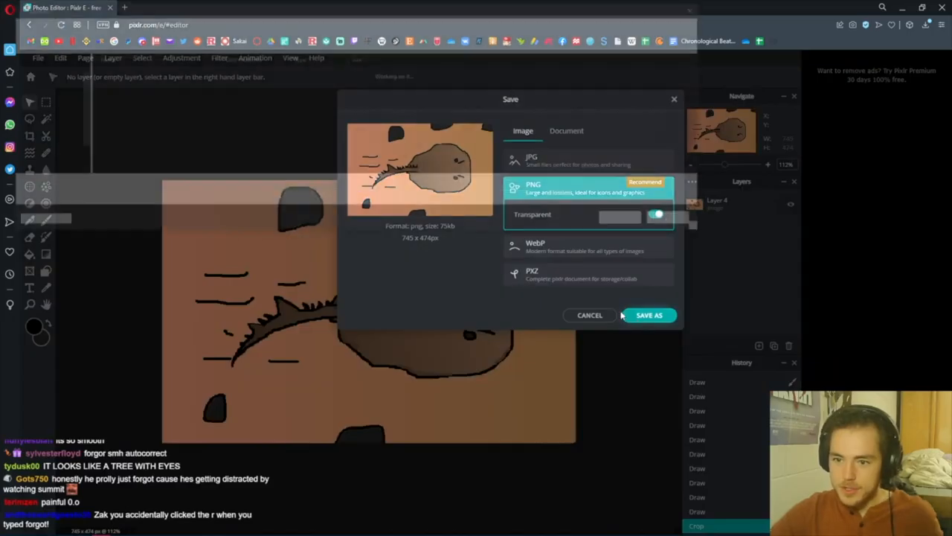
# Step: Confirm saving the ray drawing as a PNG
pyautogui.click(589, 315)
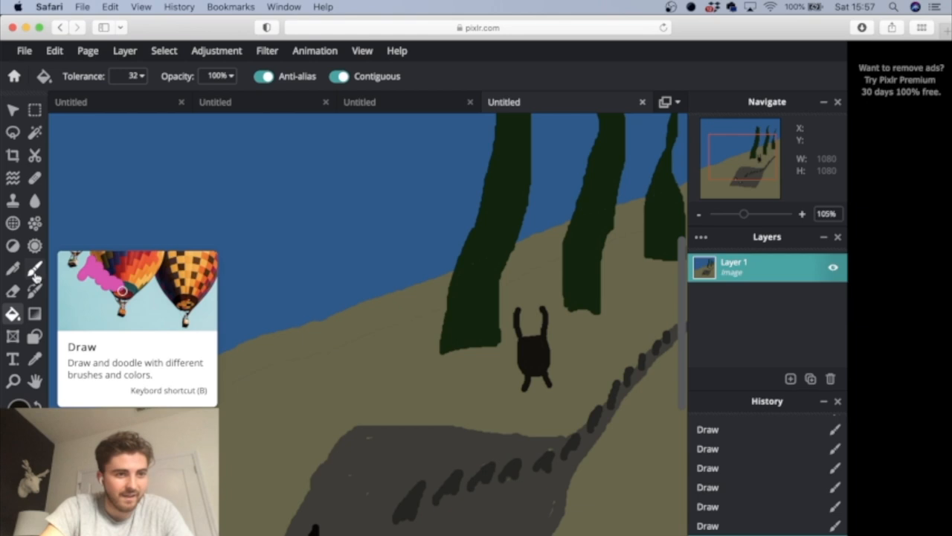
# Step: Select the Draw (B) brush tool to paint dark green trees and a black creature on the slope
pyautogui.click(35, 268)
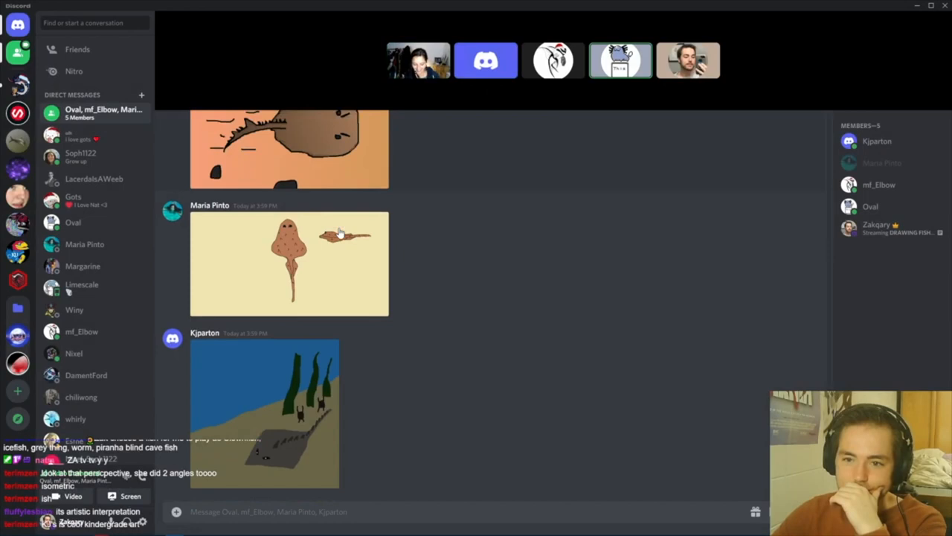
# Step: Scroll down to reach the layer options for the blank canvas
pyautogui.scroll(-3)
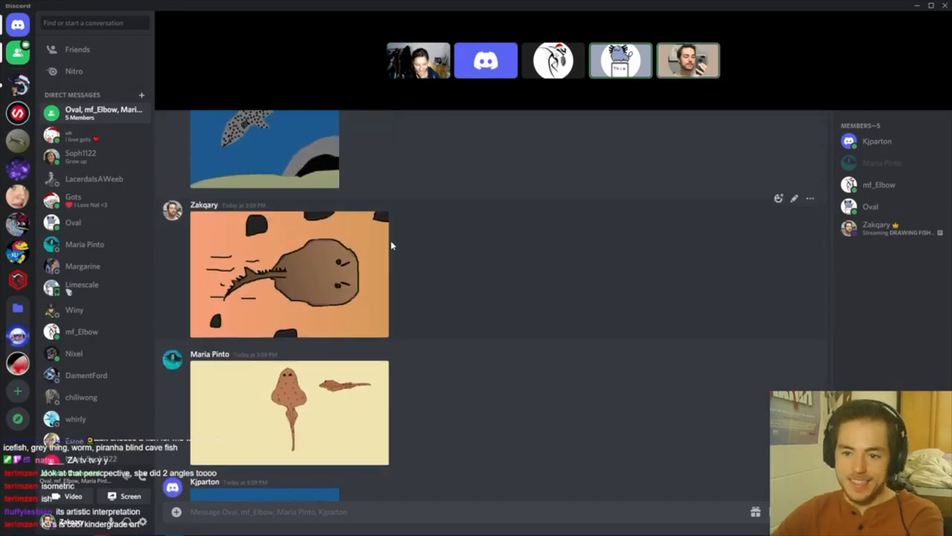
pyautogui.moveTo(380, 252)
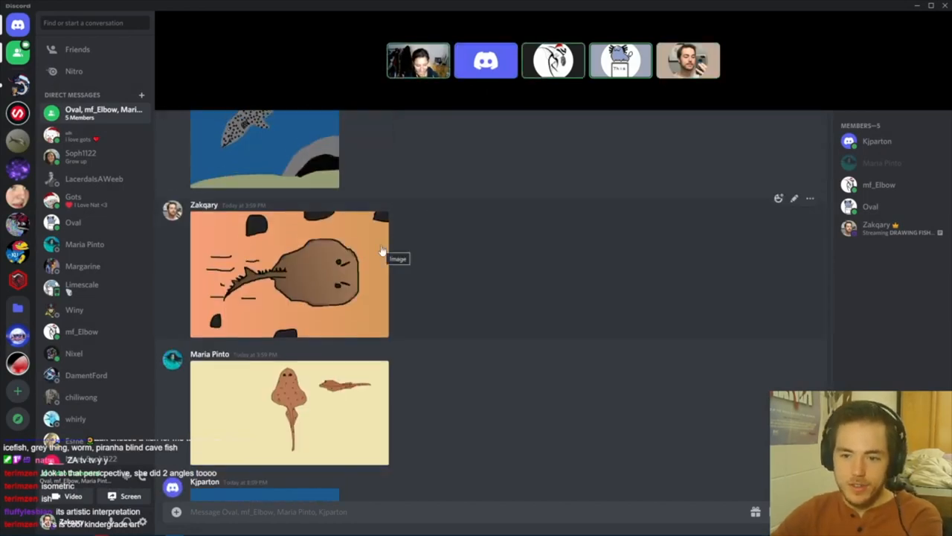
pyautogui.scroll(-3)
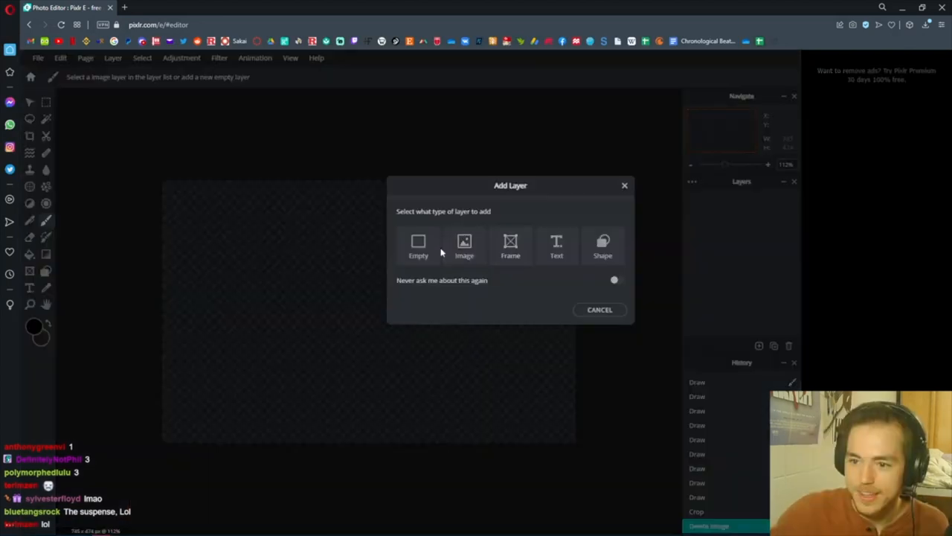
pyautogui.click(418, 246)
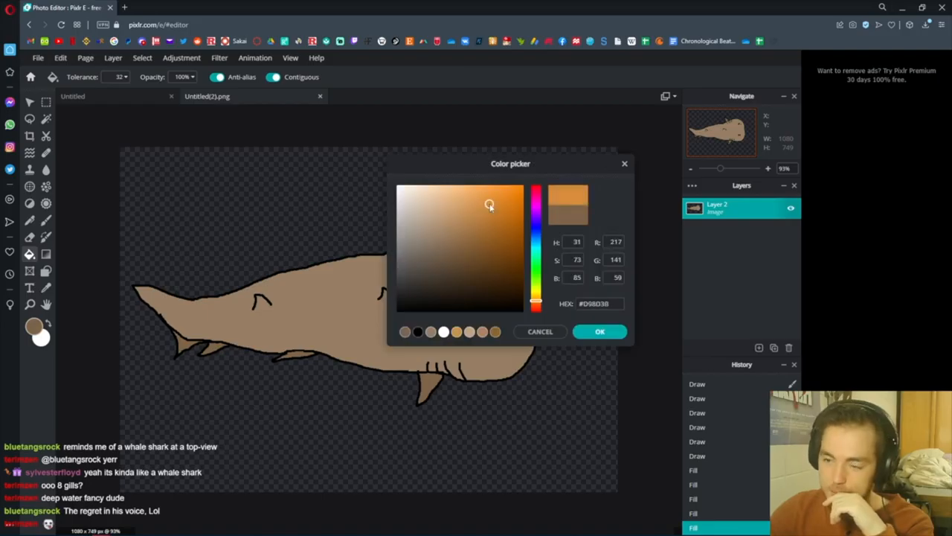
# Step: Fill the fish body greyish brown and the transparent background pale peach
pyautogui.click(443, 223)
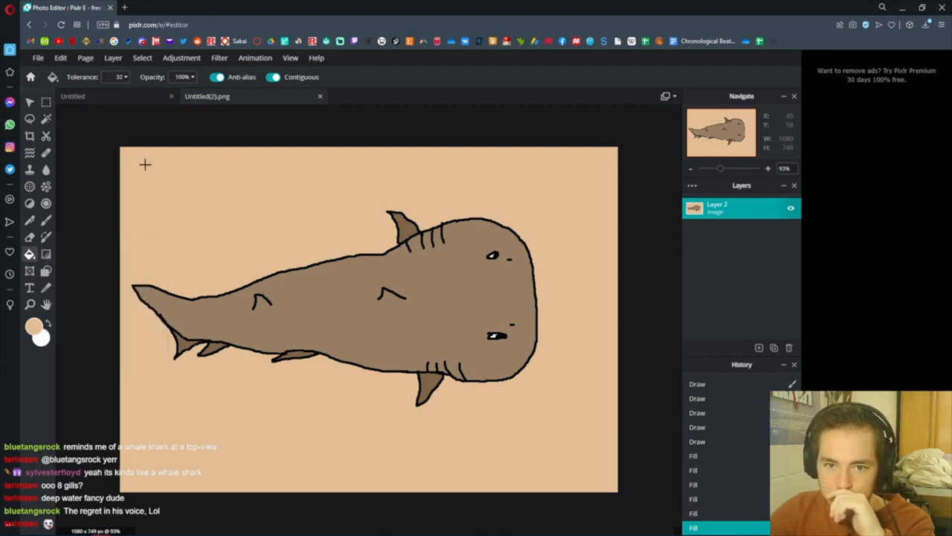
pyautogui.click(171, 95)
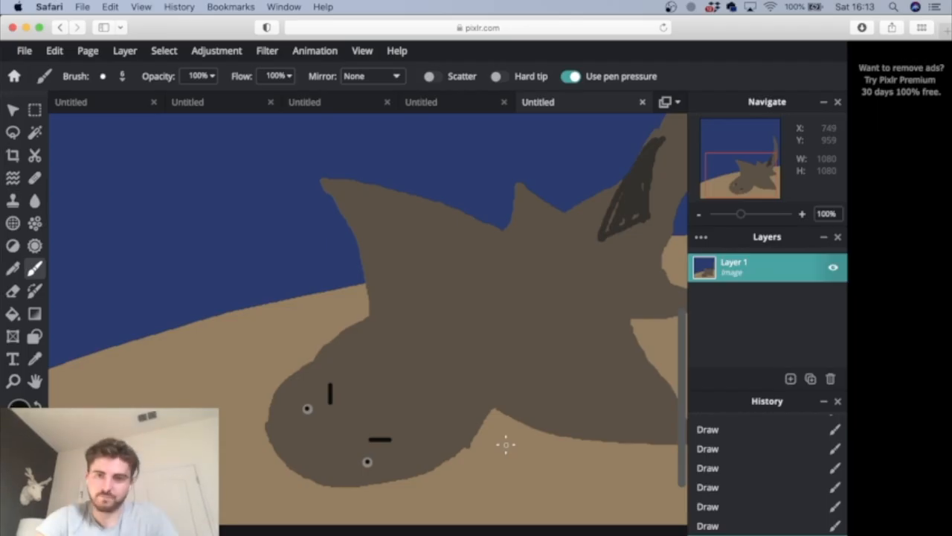
pyautogui.moveTo(462, 378)
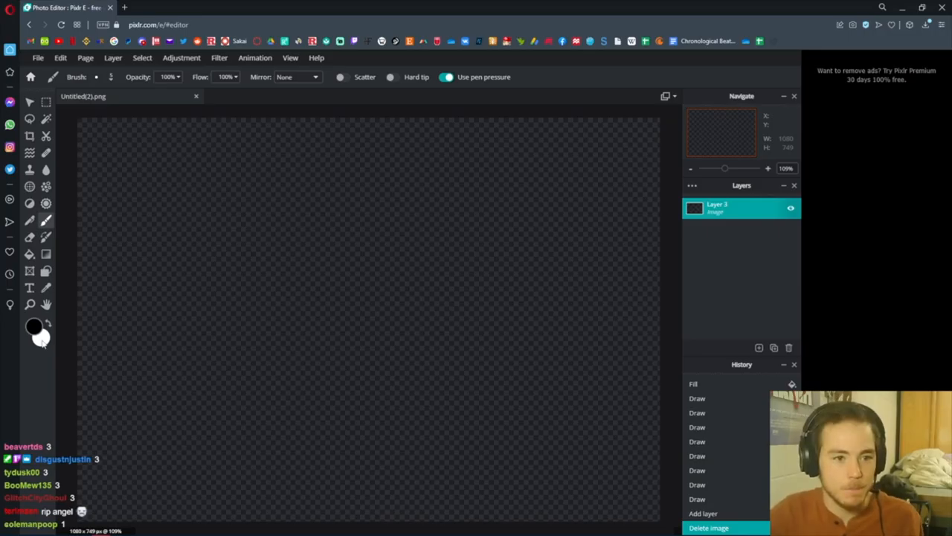
pyautogui.moveTo(82, 250)
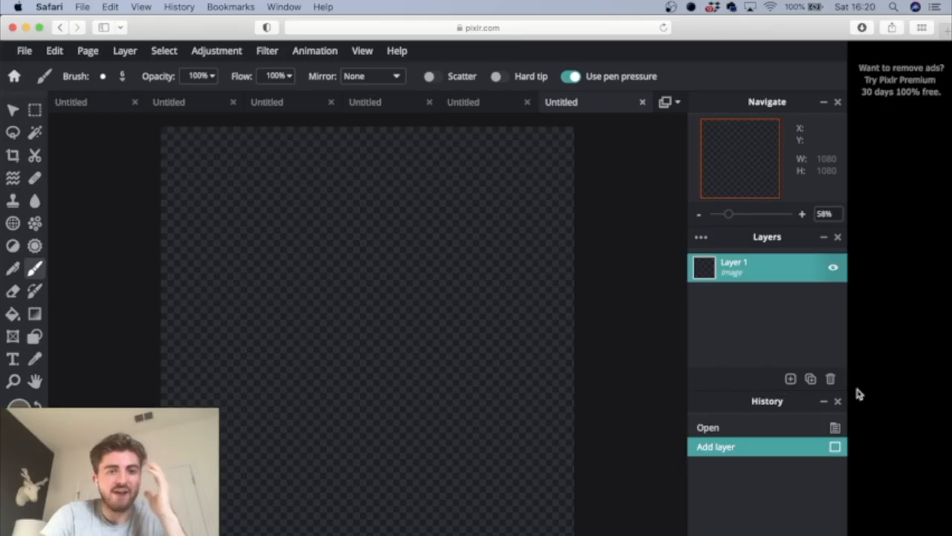
pyautogui.moveTo(363, 319)
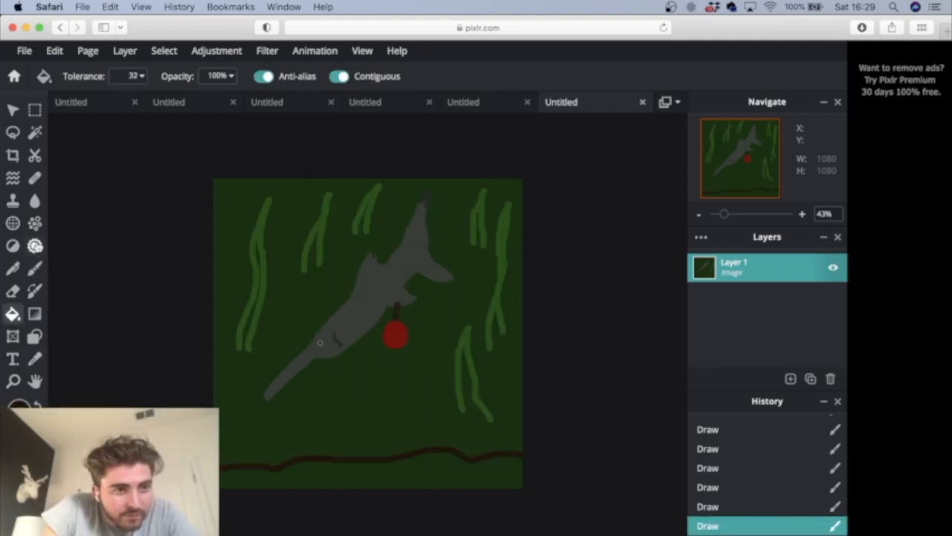
# Step: Scroll through the Discord group DM to view the other players' paddlefish drawings
pyautogui.click(36, 267)
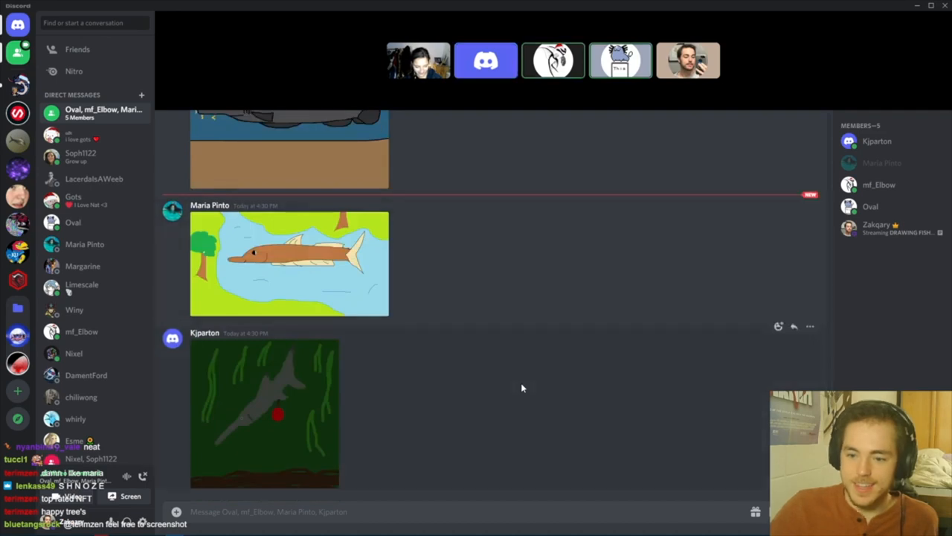
pyautogui.scroll(-3)
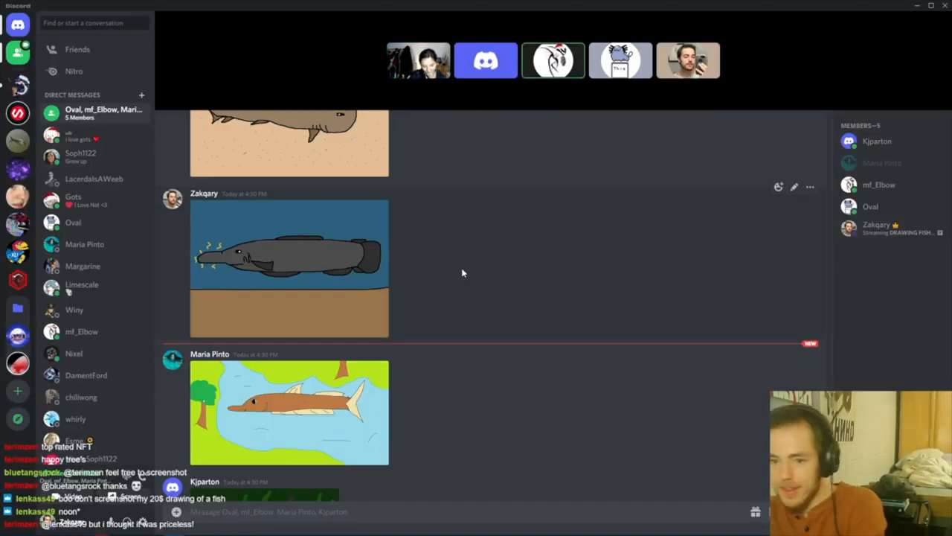
pyautogui.click(289, 267)
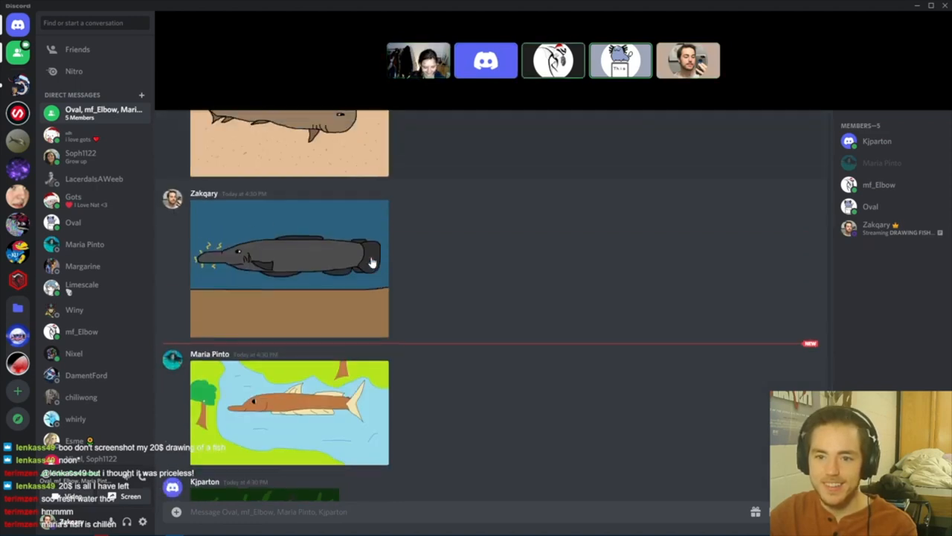
pyautogui.scroll(-3)
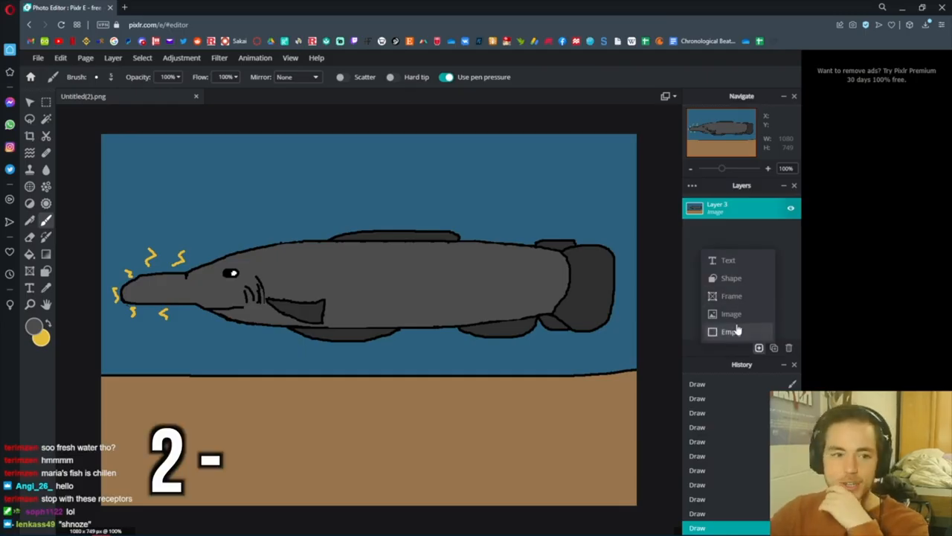
# Step: Draw a yellow fish with a black eye on the teal canvas
pyautogui.click(732, 331)
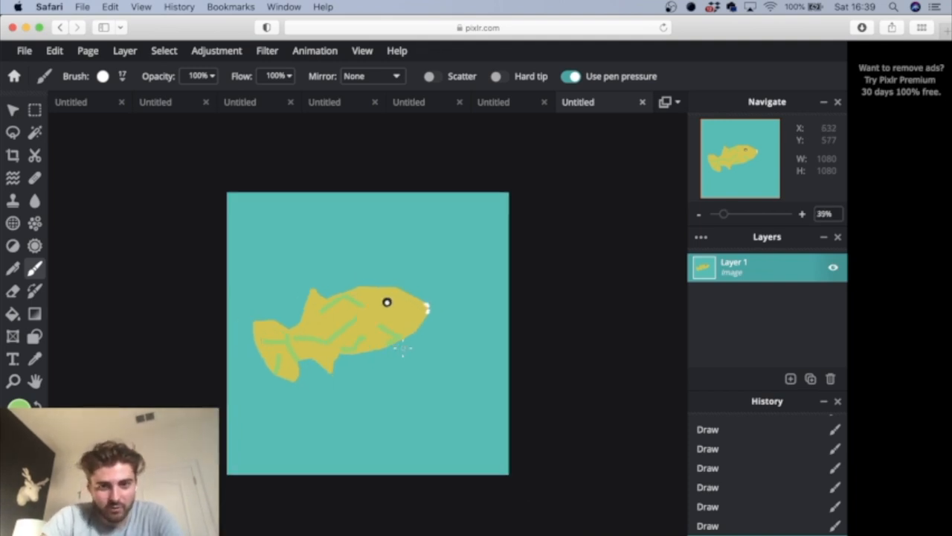
pyautogui.moveTo(35, 245)
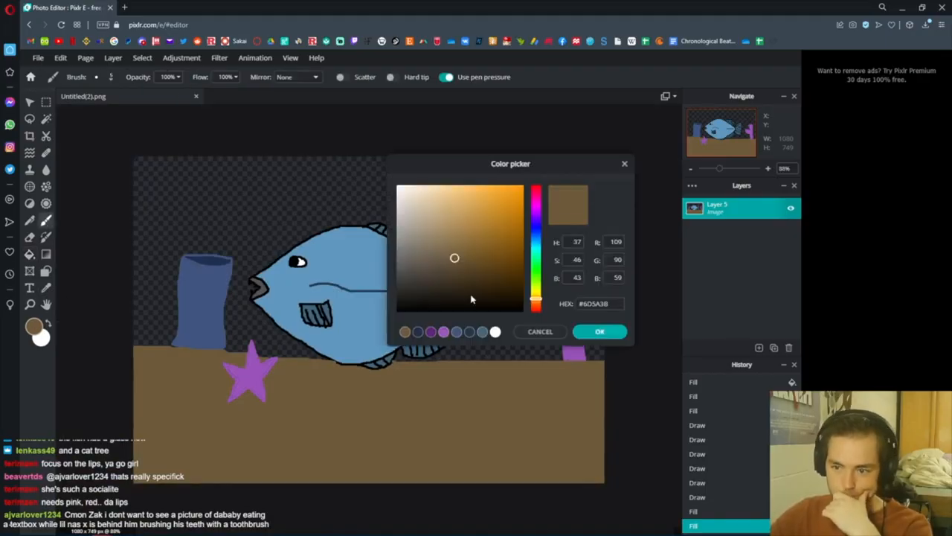
# Step: Paint a sandy seabed along the bottom and a dark brown stripe across the yellow fish
pyautogui.click(600, 331)
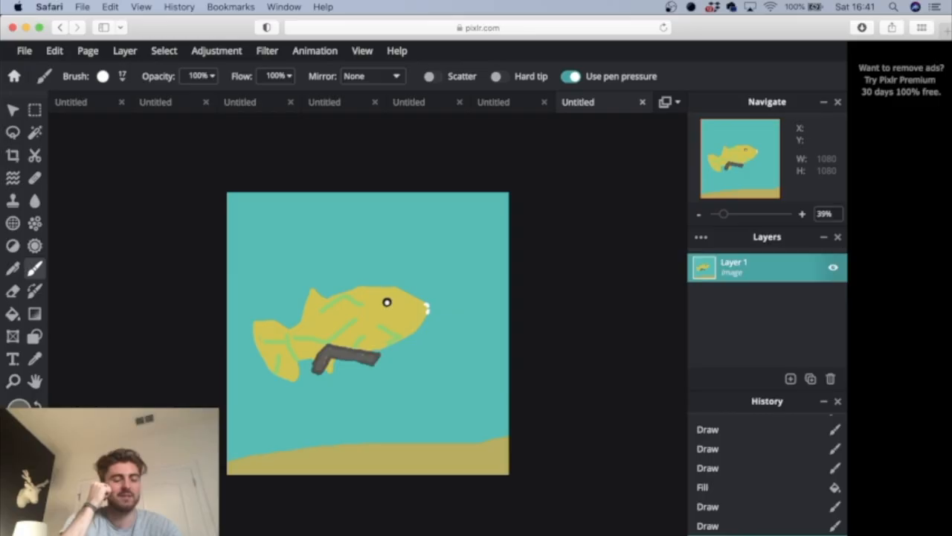
pyautogui.moveTo(256, 422)
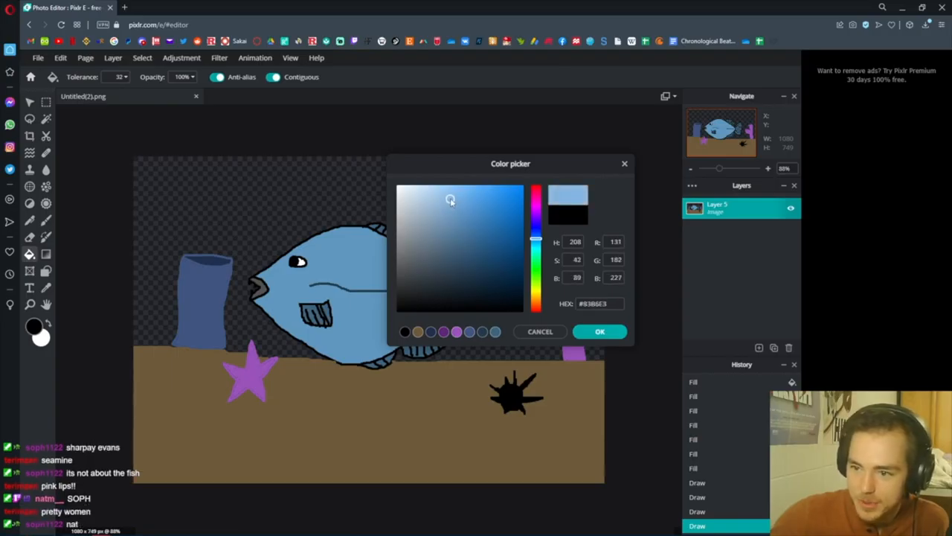
pyautogui.click(600, 330)
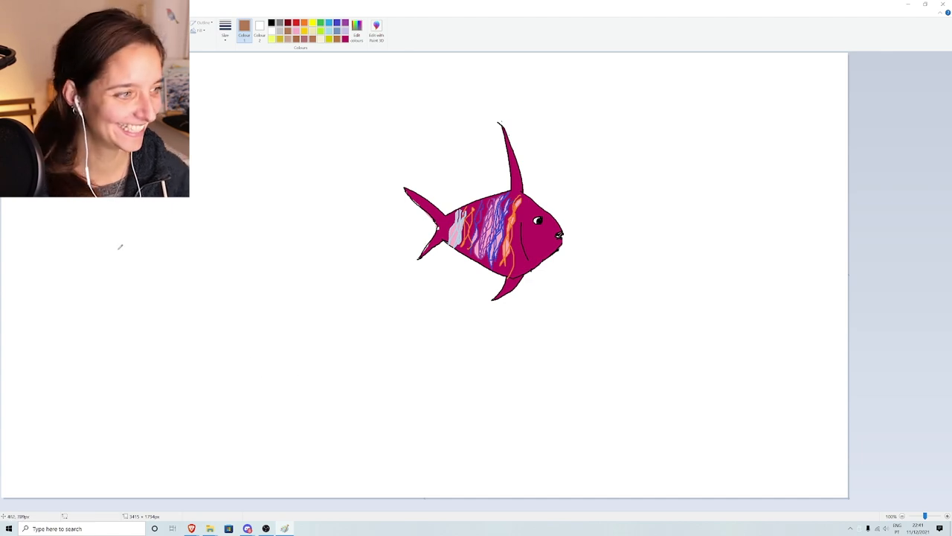
# Step: Brush a magenta streak across the fish body in Paint
pyautogui.moveTo(42, 231); pyautogui.dragTo(176, 214)
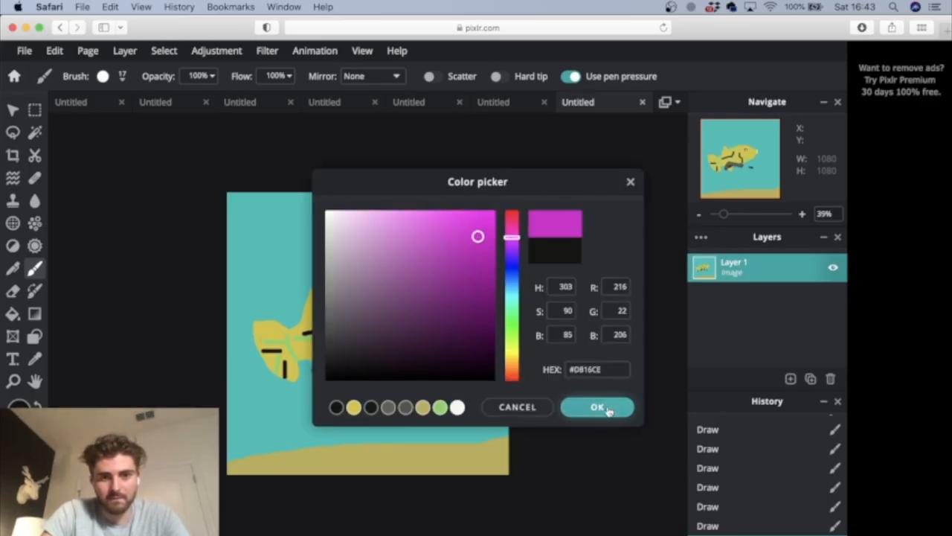
# Step: Brush a magenta coral branch beside the yellow fish
pyautogui.click(598, 407)
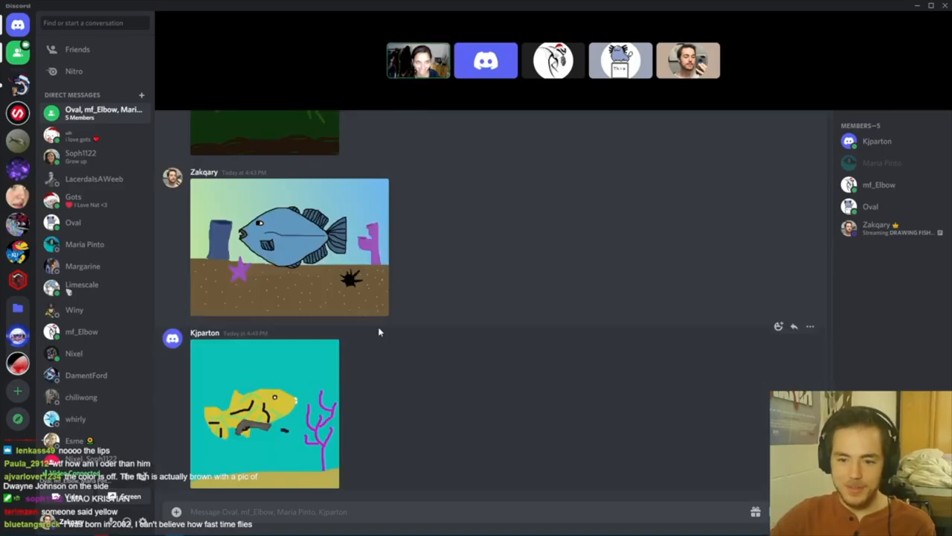
pyautogui.click(265, 413)
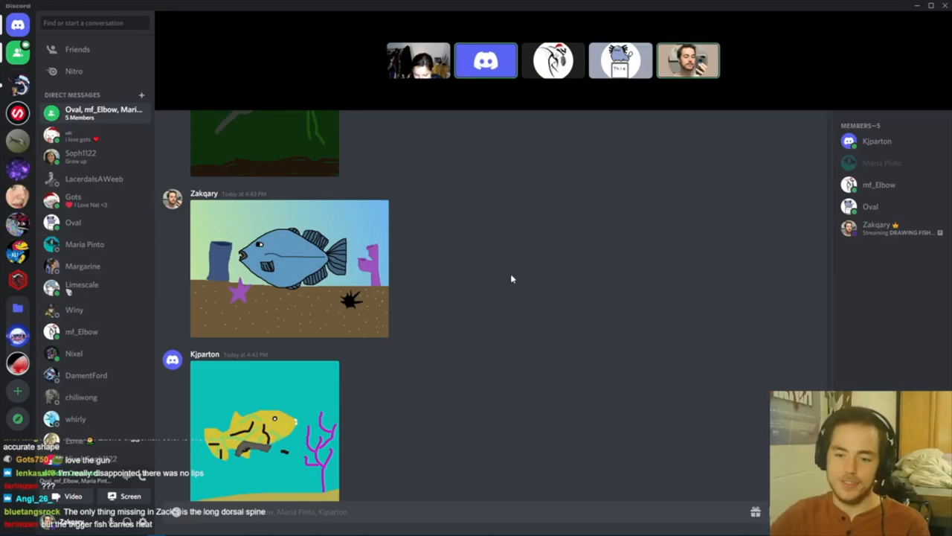
pyautogui.scroll(-3)
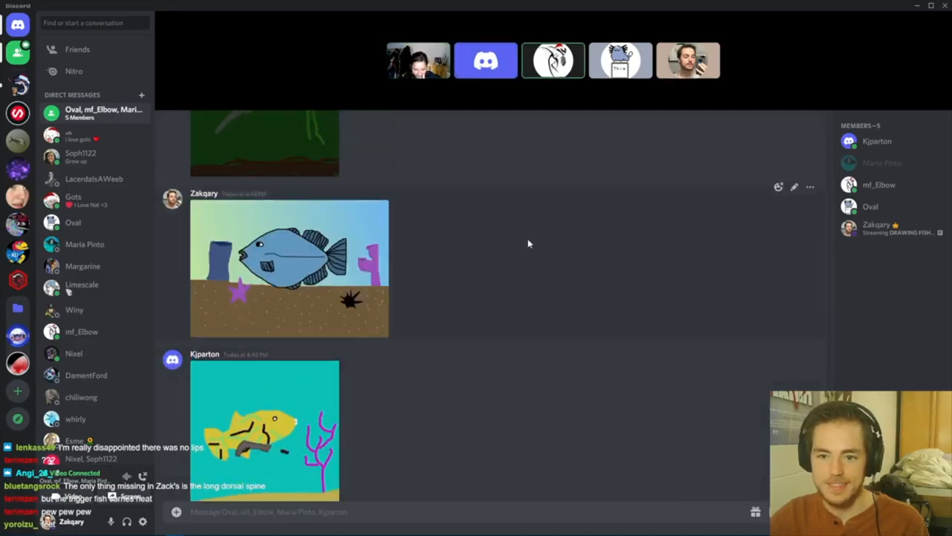
pyautogui.scroll(-3)
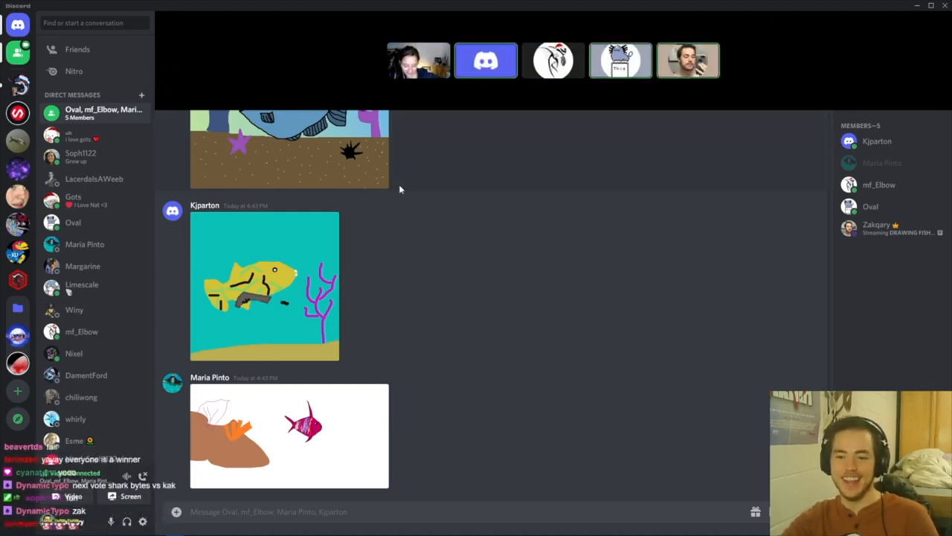
pyautogui.moveTo(357, 198)
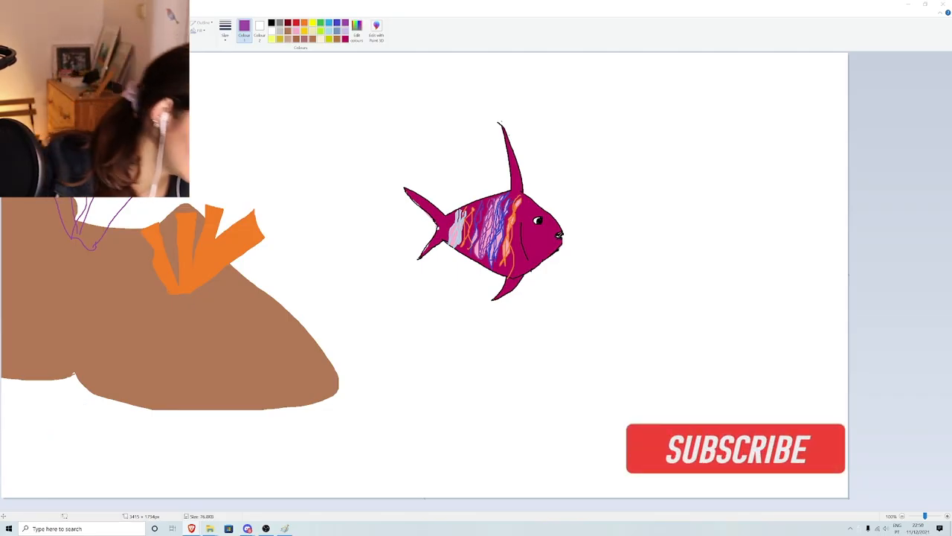
pyautogui.click(734, 449)
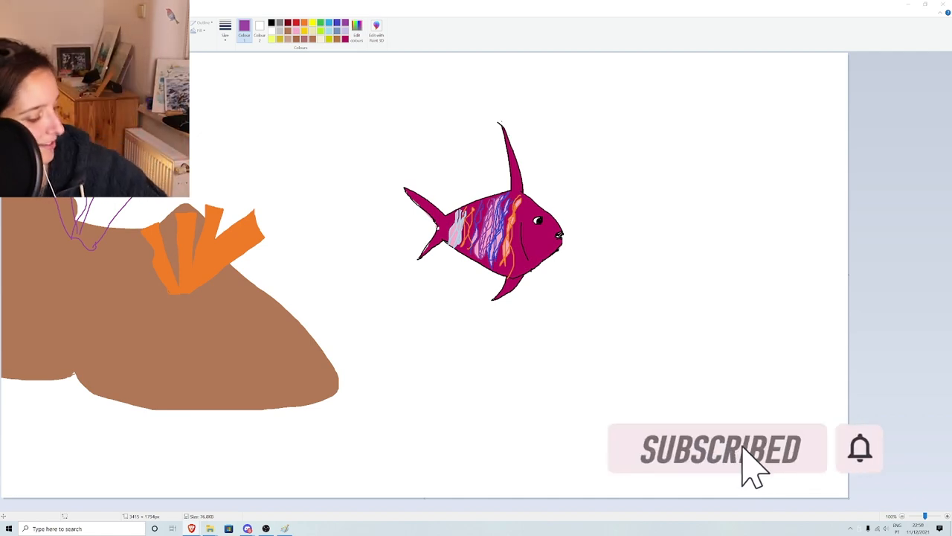